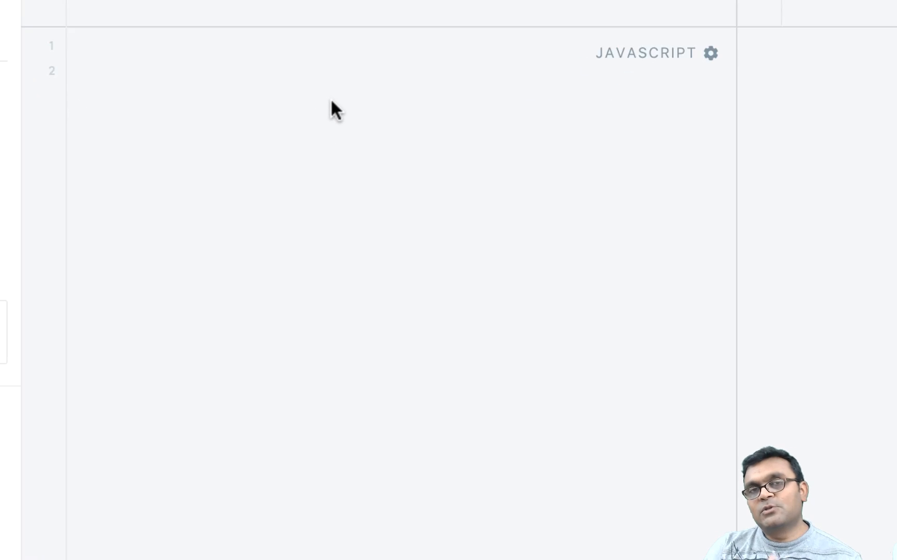
# Step: Write the car constructor with a prototype getModel method and a toyota instance in the script
pyautogui.click(171, 86)
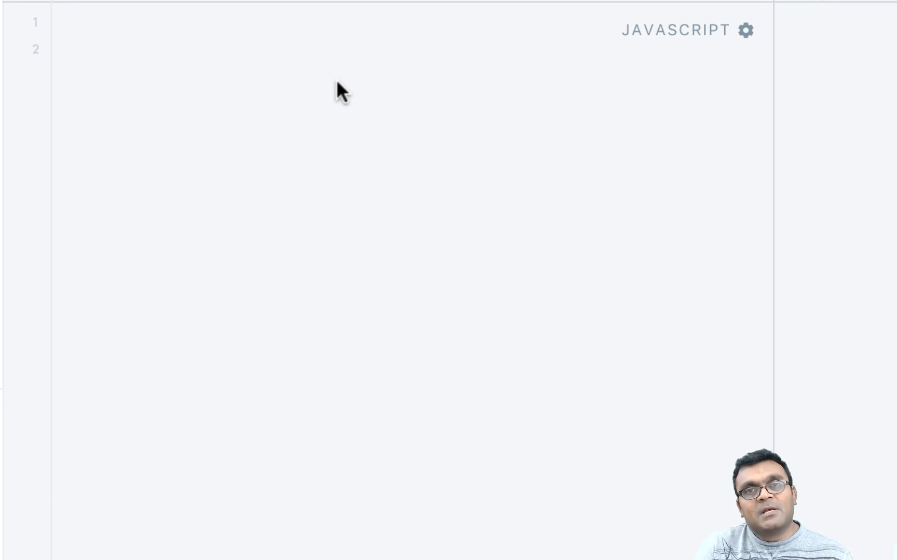
pyautogui.click(57, 50)
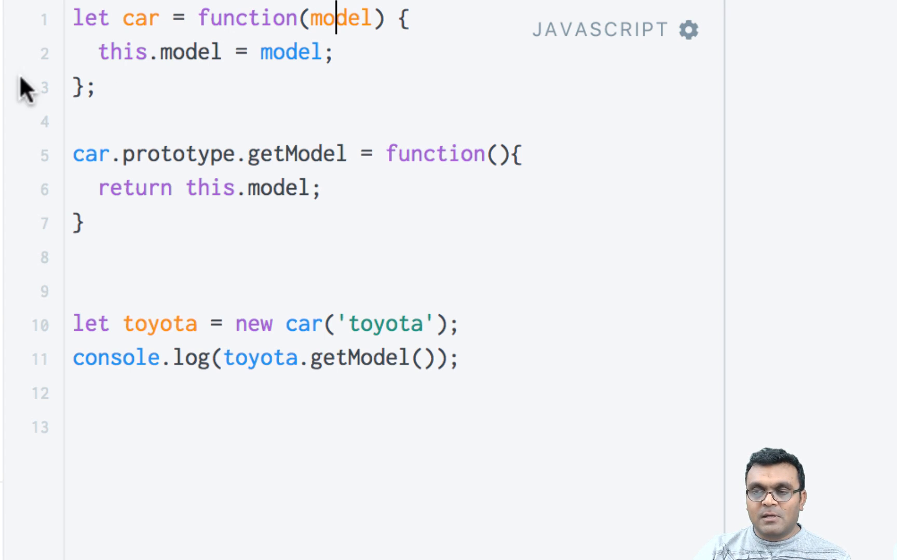
pyautogui.moveTo(141, 47)
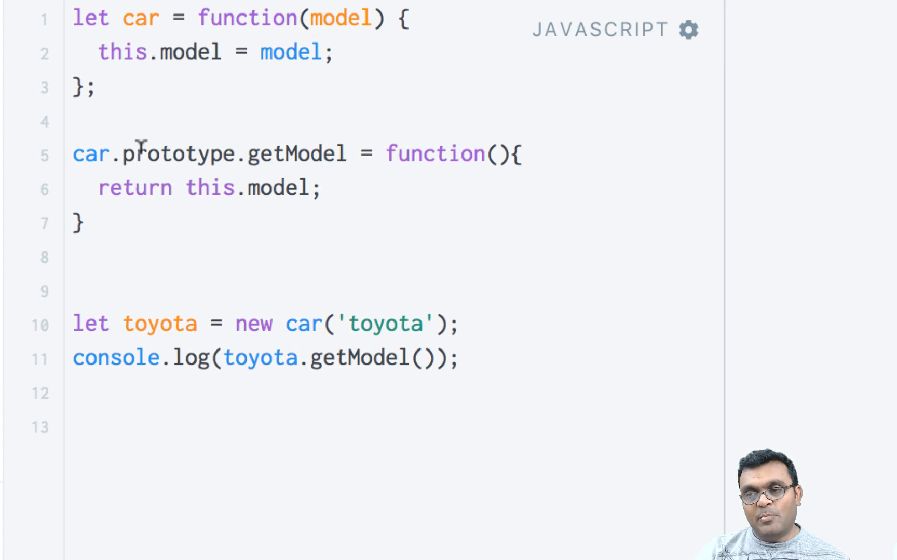
pyautogui.moveTo(293, 147)
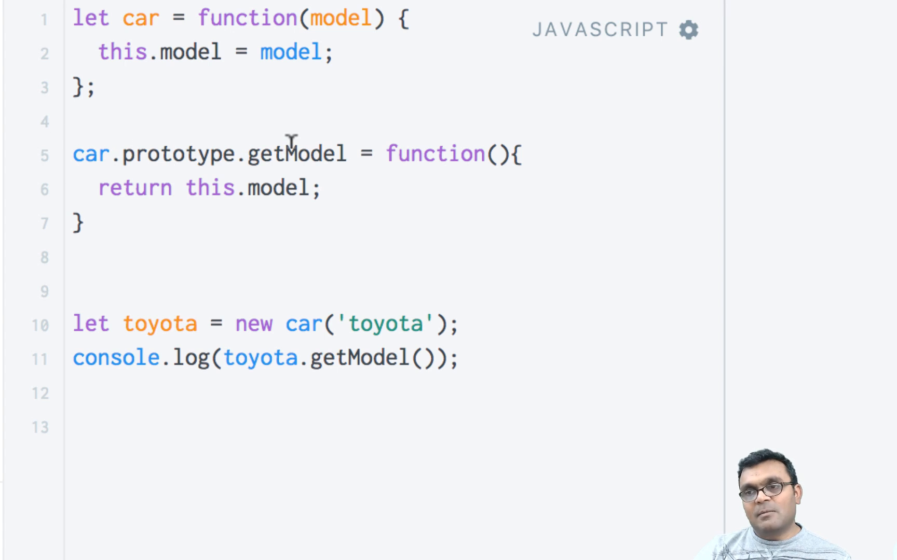
pyautogui.moveTo(451, 154)
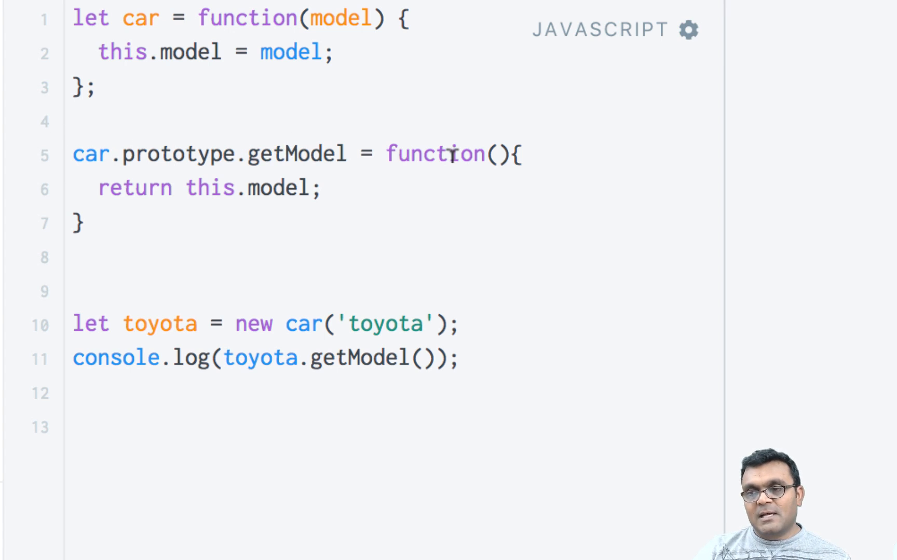
pyautogui.moveTo(100, 37)
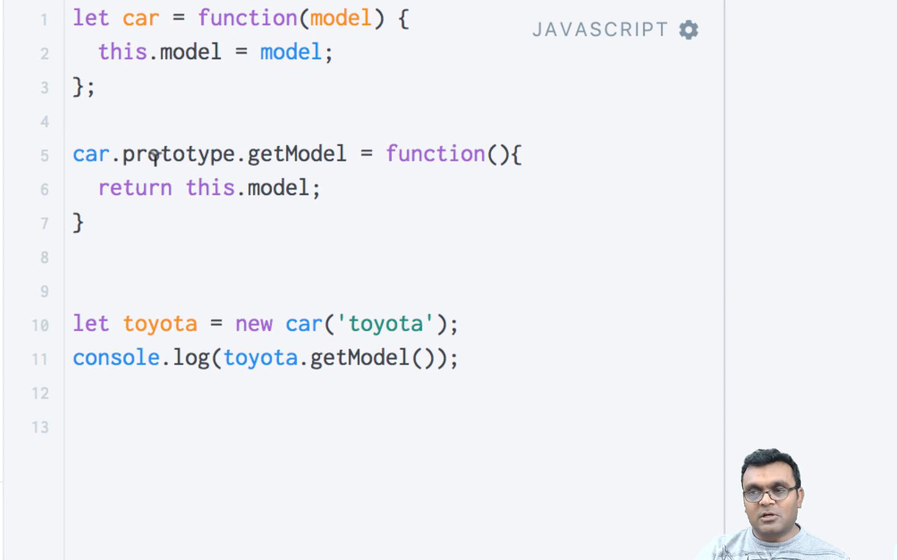
pyautogui.moveTo(388, 153)
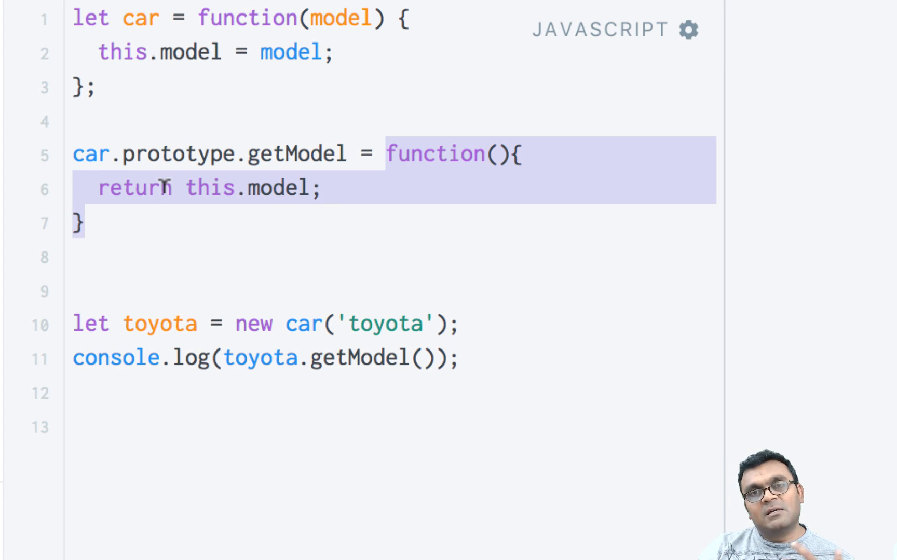
pyautogui.moveTo(278, 273)
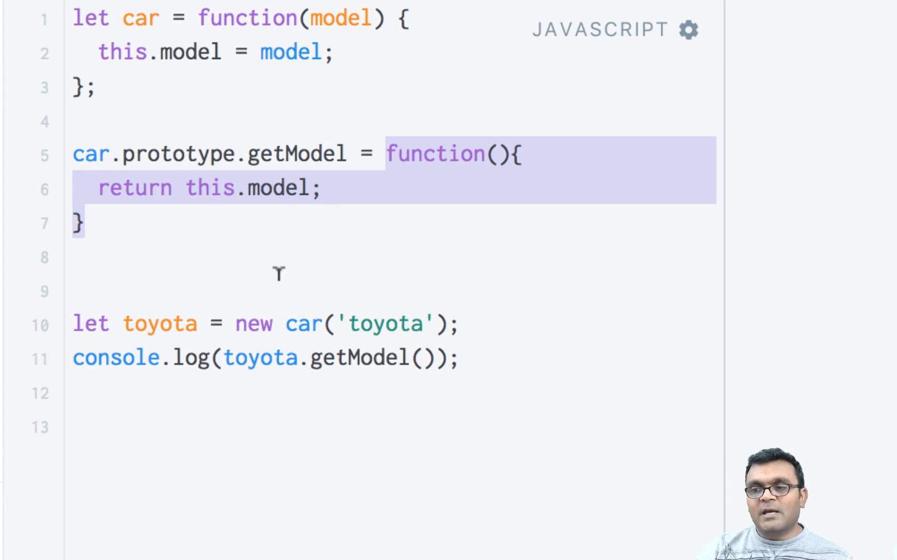
pyautogui.click(268, 323)
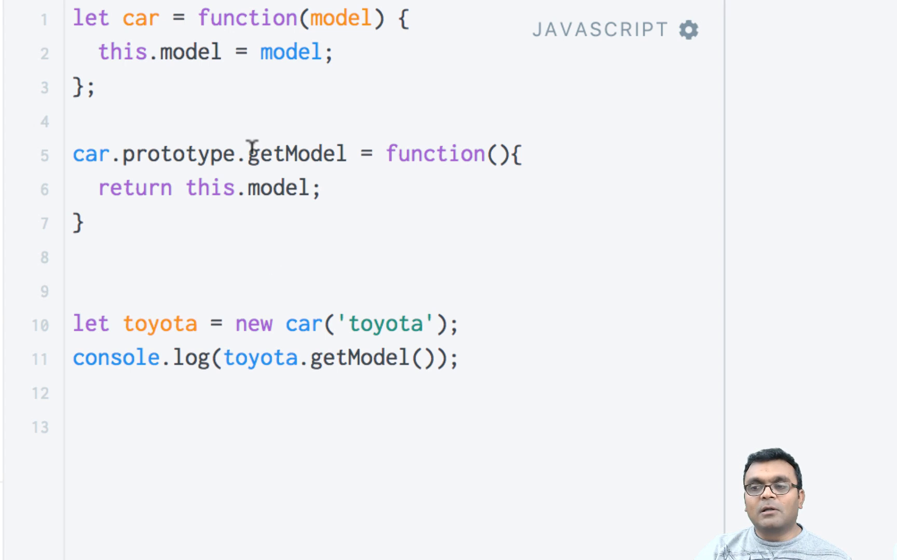
# Step: Reuse the toyota creation line to add a second instance, let nissan = new car('nissan')
pyautogui.doubleClick(284, 153)
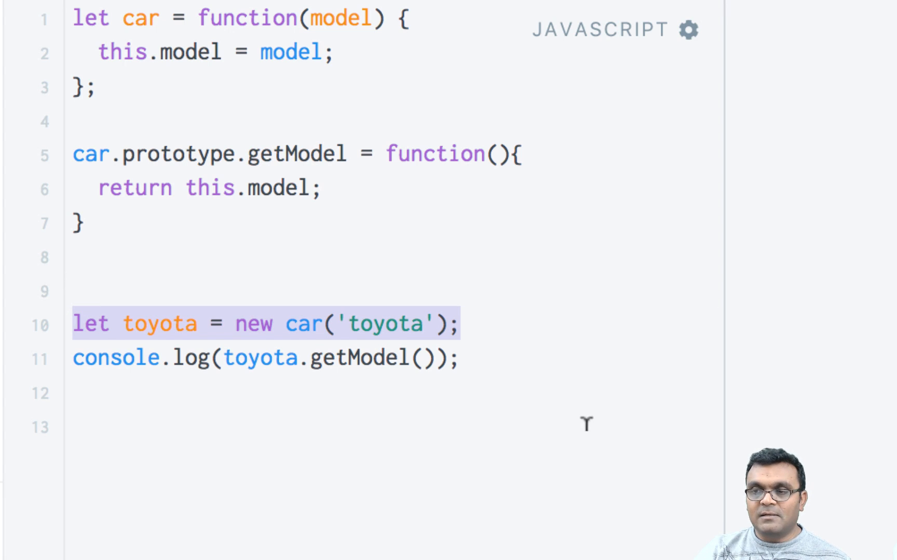
pyautogui.write("let nissan = new car('toyota');")
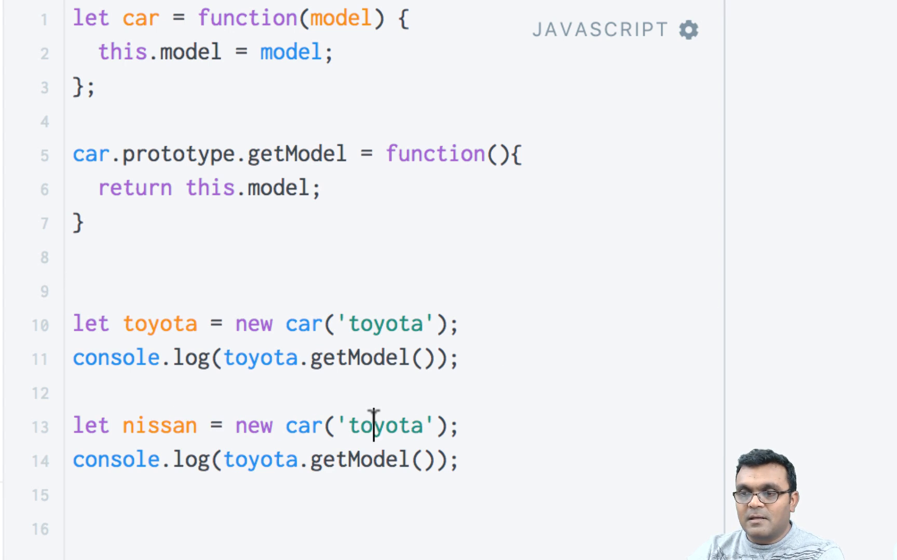
pyautogui.write('nissan')
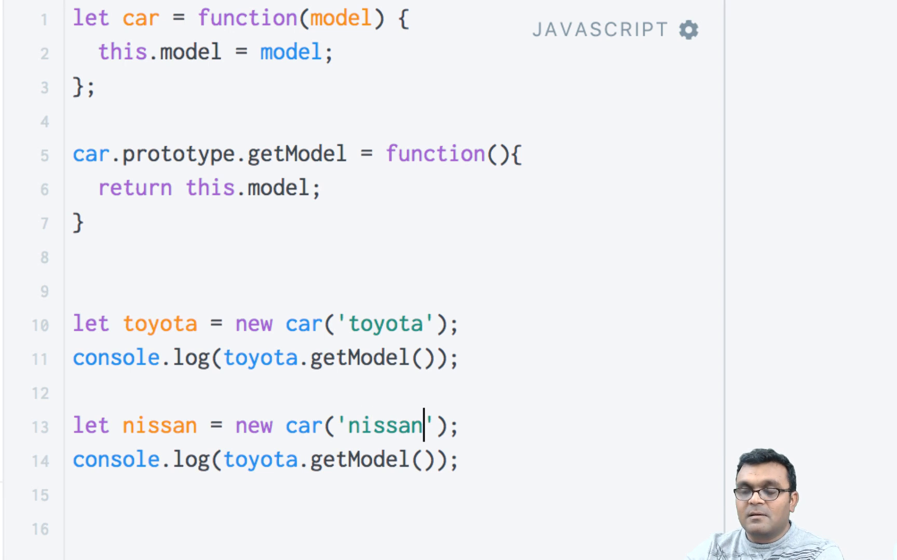
# Step: Change the second console.log to nissan.getModel() so the console shows toyota and nissan
pyautogui.doubleClick(258, 459)
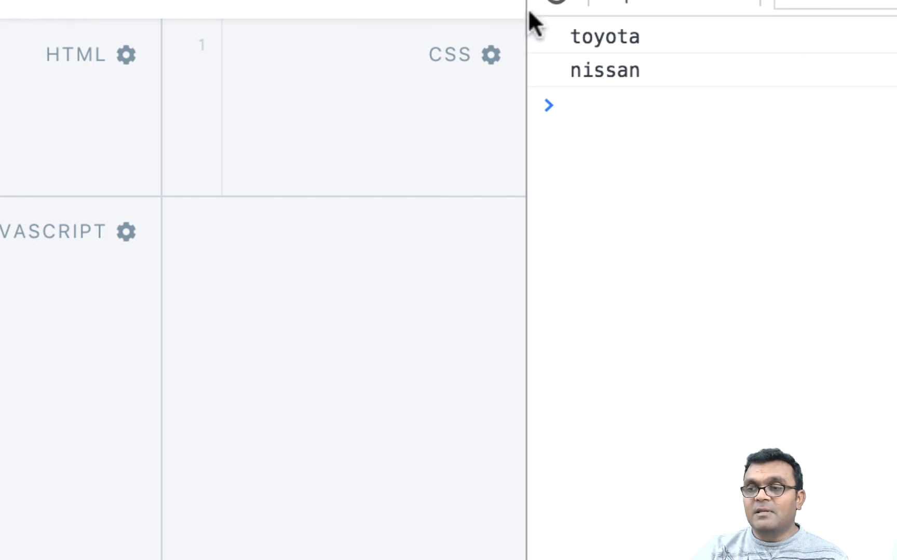
pyautogui.moveTo(537, 34)
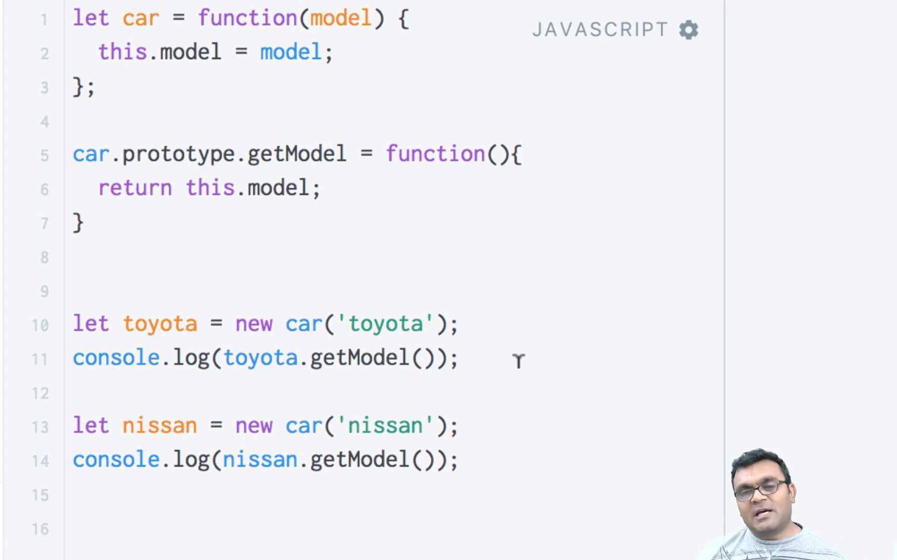
pyautogui.click(460, 357)
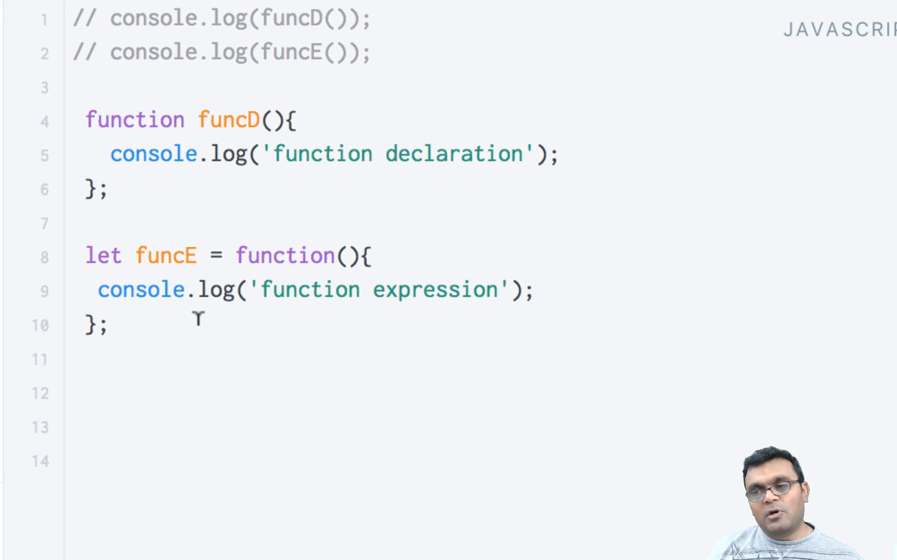
pyautogui.moveTo(143, 112)
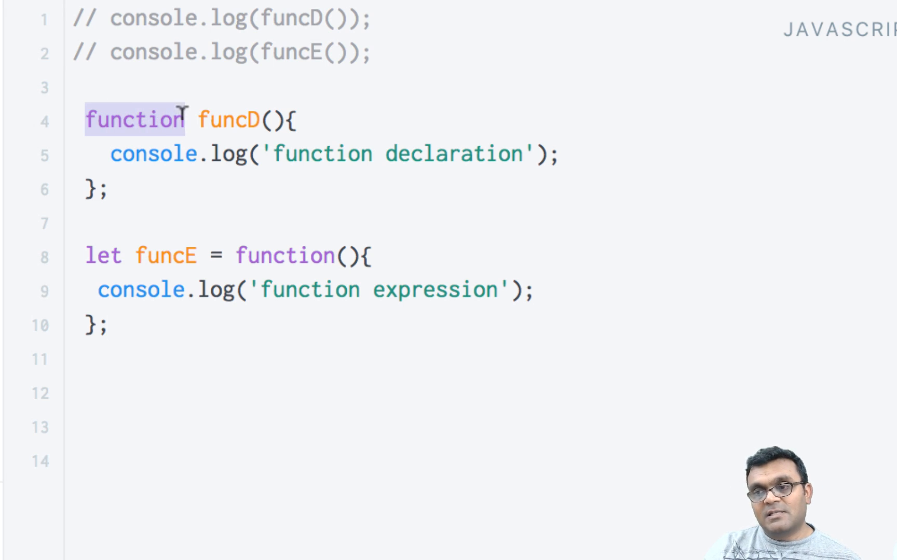
pyautogui.moveTo(223, 106)
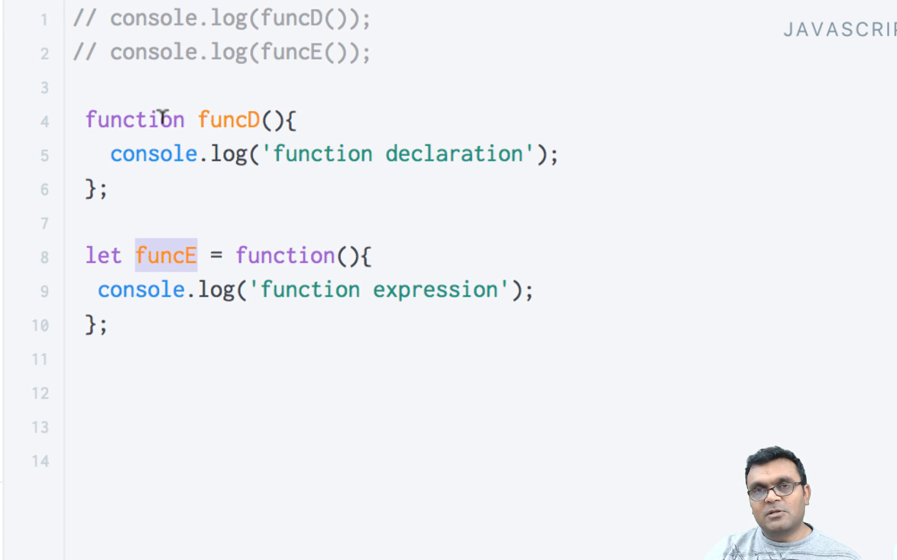
pyautogui.moveTo(166, 151)
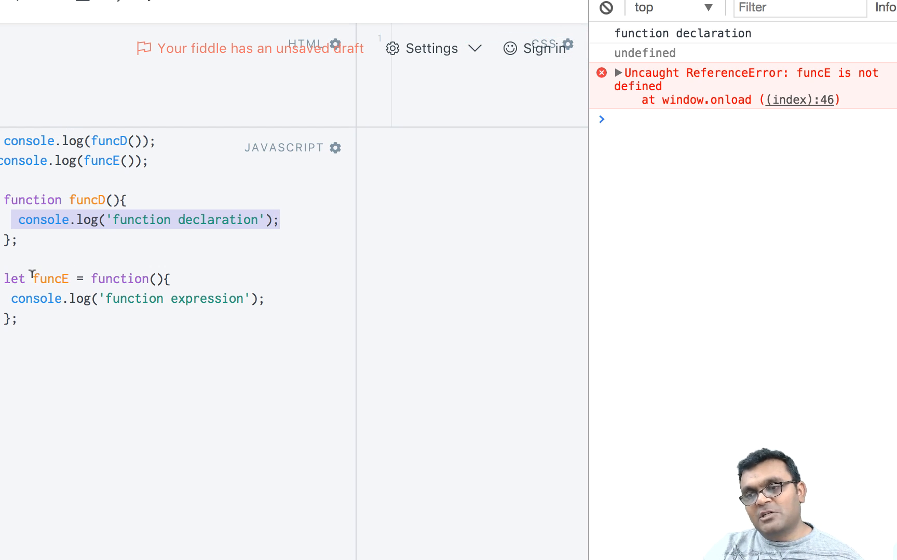
pyautogui.moveTo(797, 91)
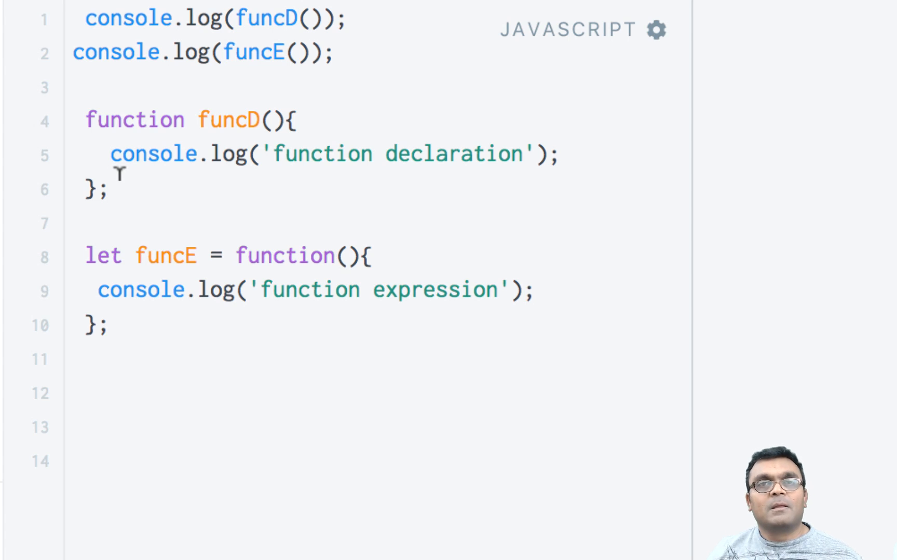
# Step: Clear the funcD/funcE hoisting example, leaving the JavaScript editor empty
pyautogui.click(109, 189)
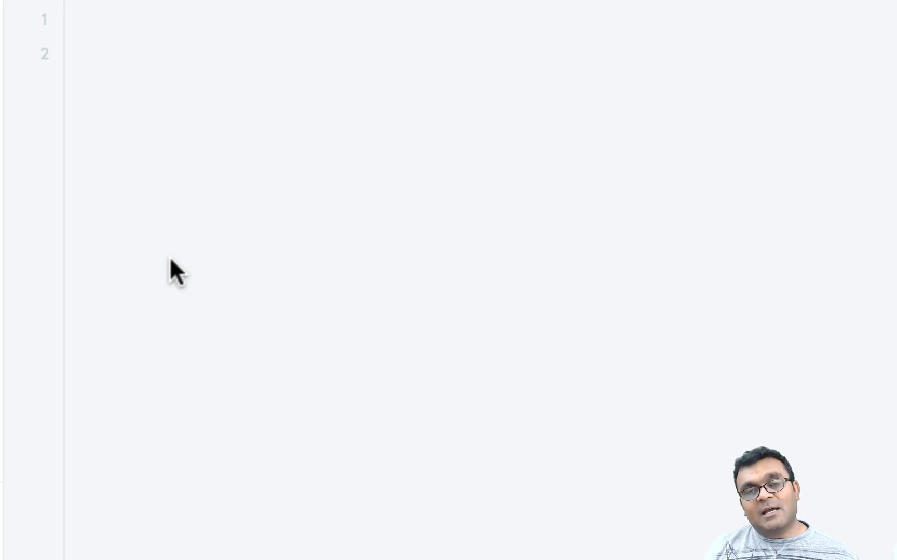
# Step: Add nested $.ajax calls fetching a.json then b.json and a Promise p1 wrapping $.ajax
pyautogui.click(86, 53)
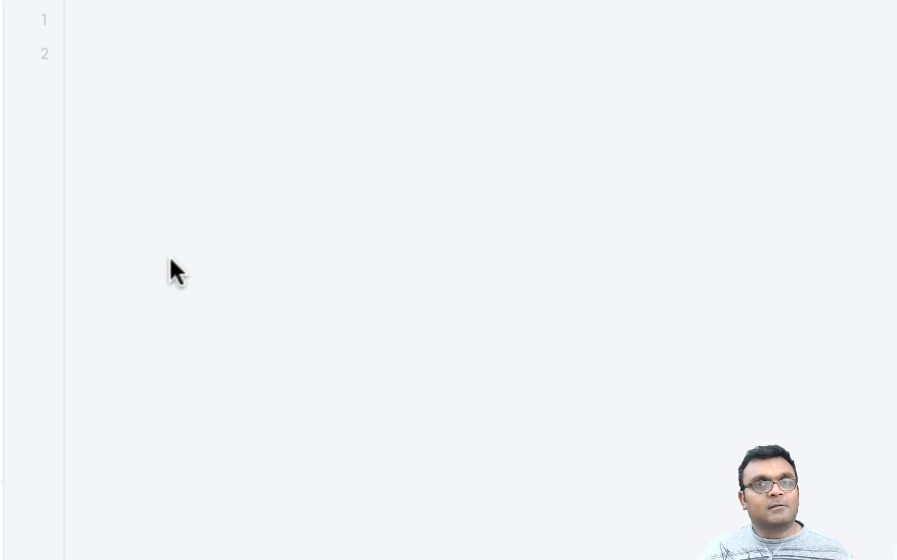
pyautogui.click(85, 53)
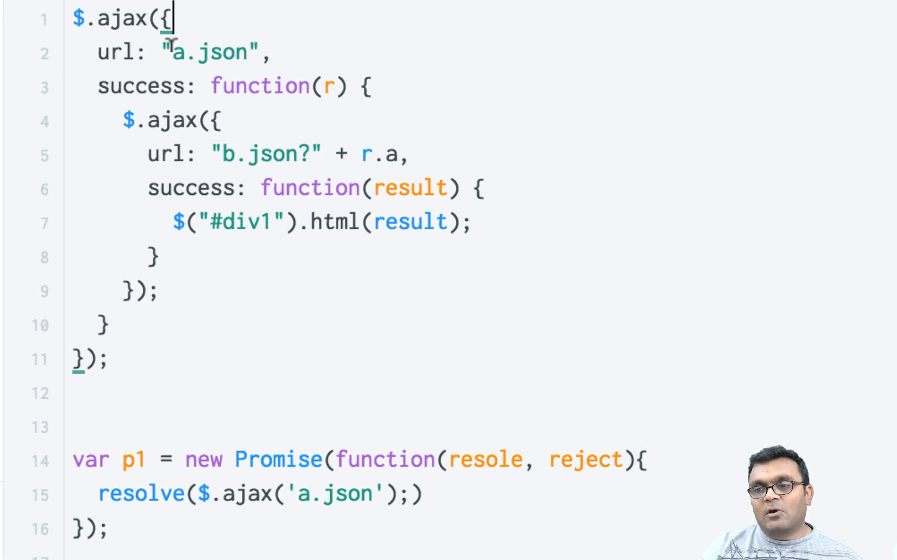
pyautogui.doubleClick(212, 52)
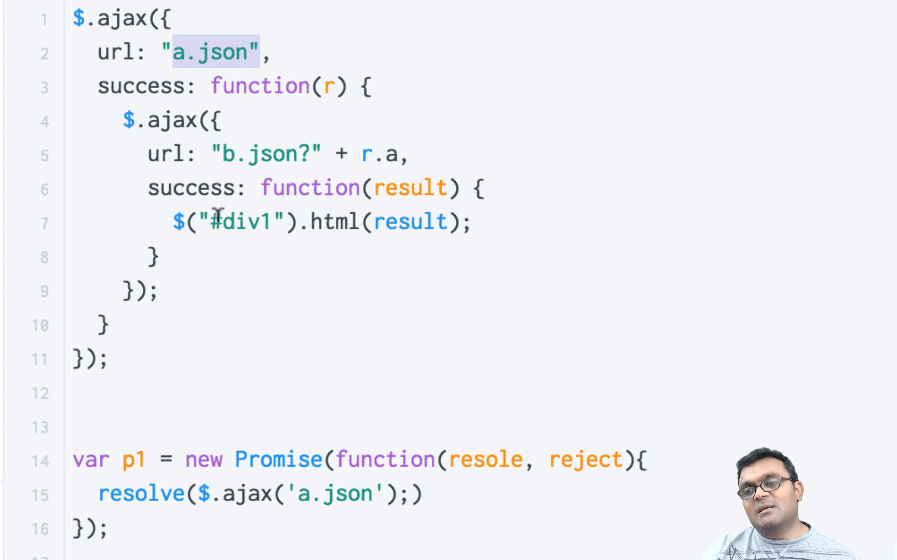
pyautogui.moveTo(250, 198)
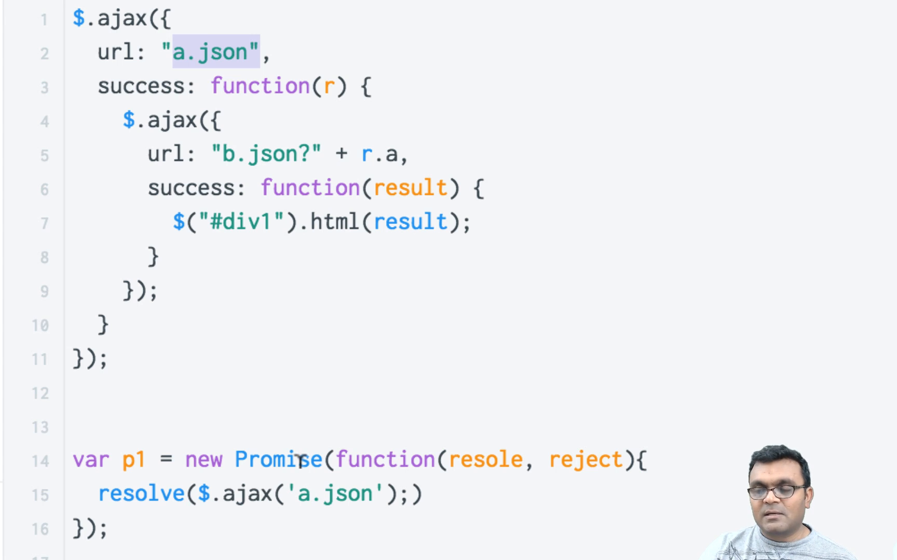
pyautogui.moveTo(462, 458)
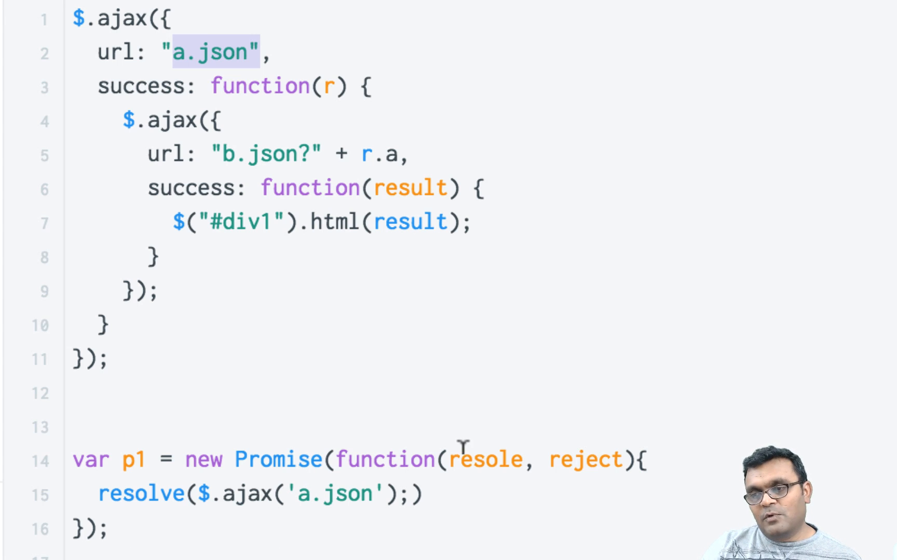
pyautogui.moveTo(567, 459)
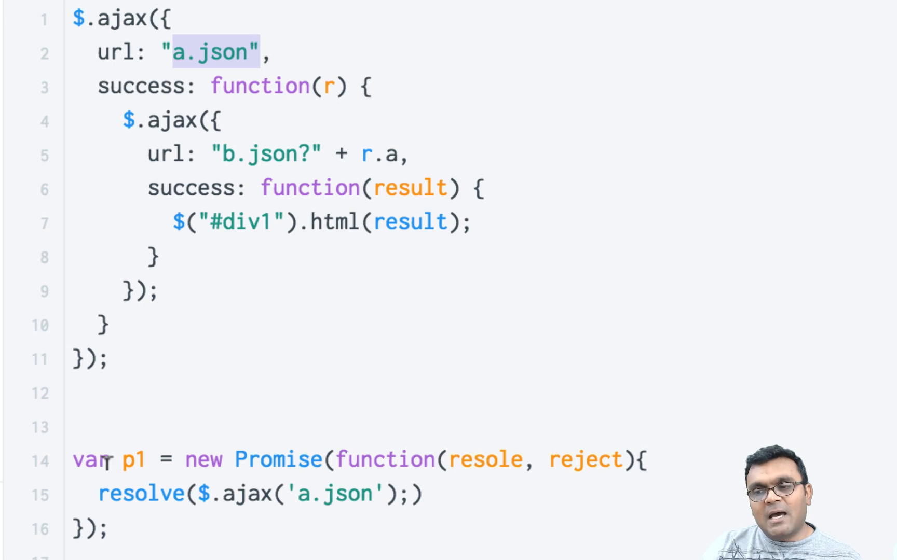
pyautogui.doubleClick(134, 461)
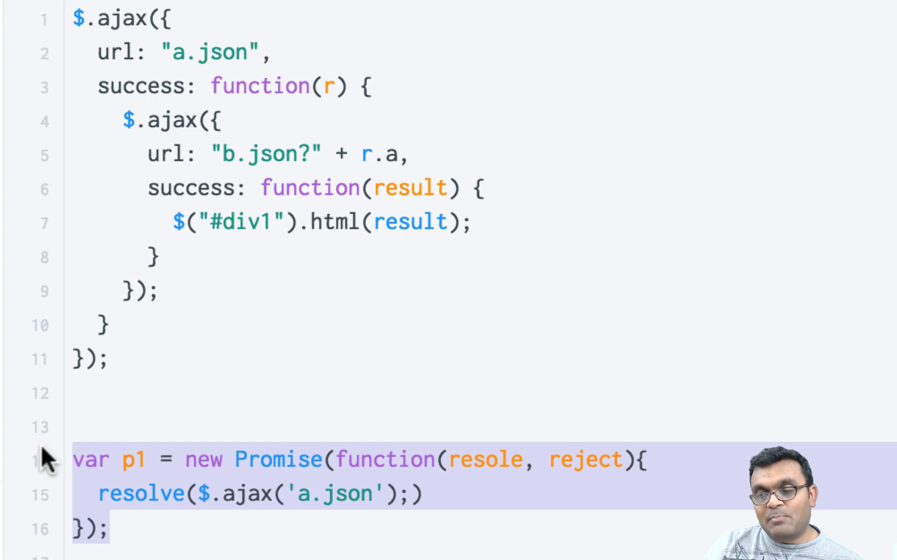
pyautogui.scroll(-3)
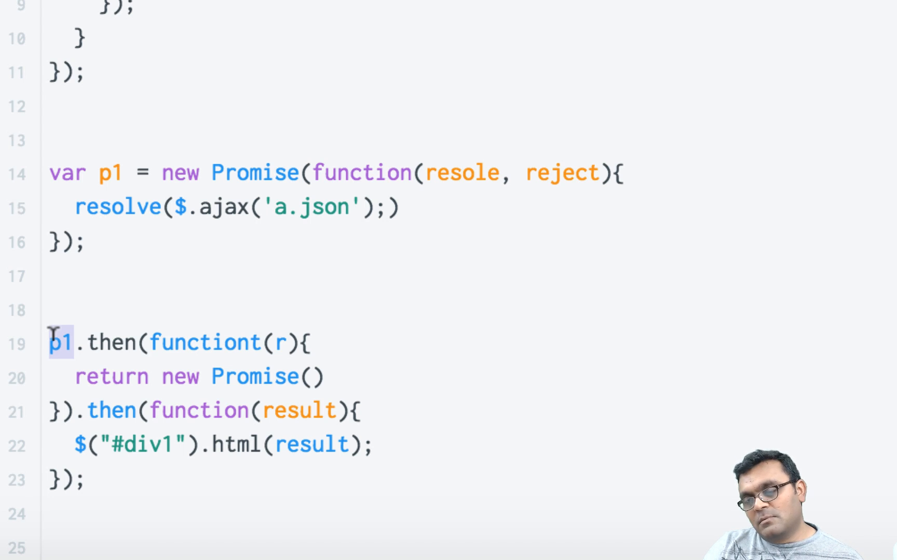
pyautogui.click(120, 342)
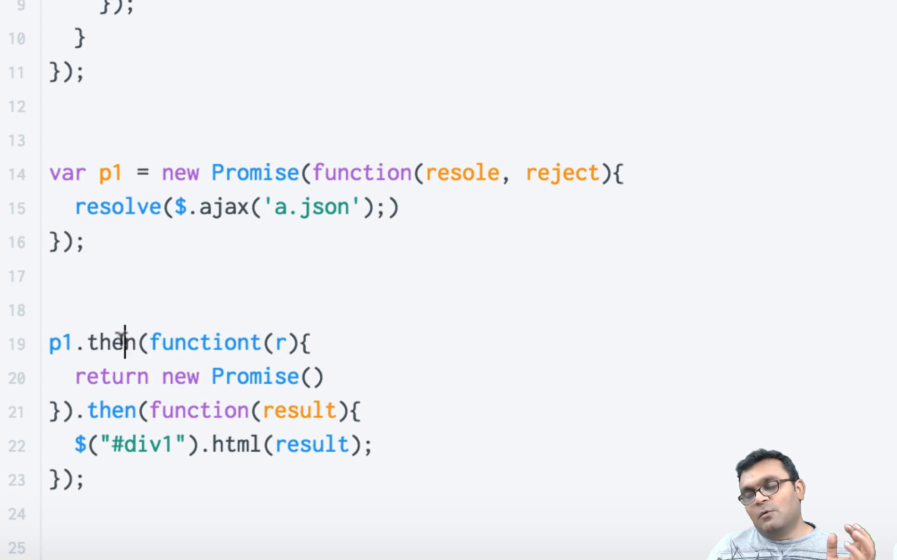
pyautogui.moveTo(122, 342)
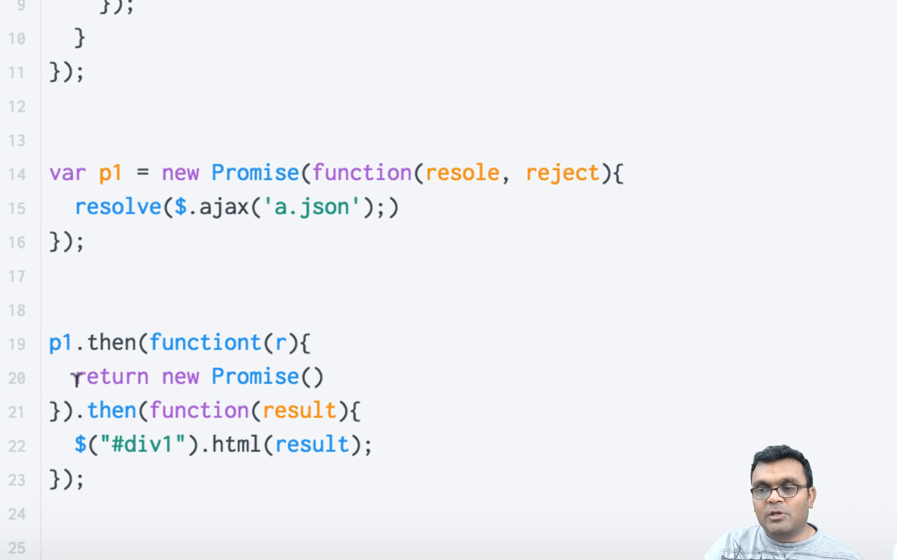
pyautogui.doubleClick(281, 342)
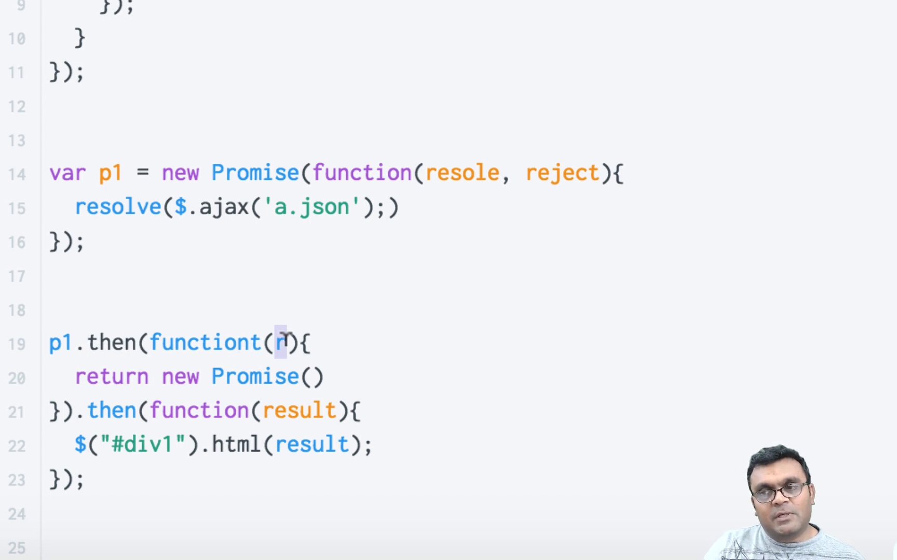
pyautogui.moveTo(120, 367)
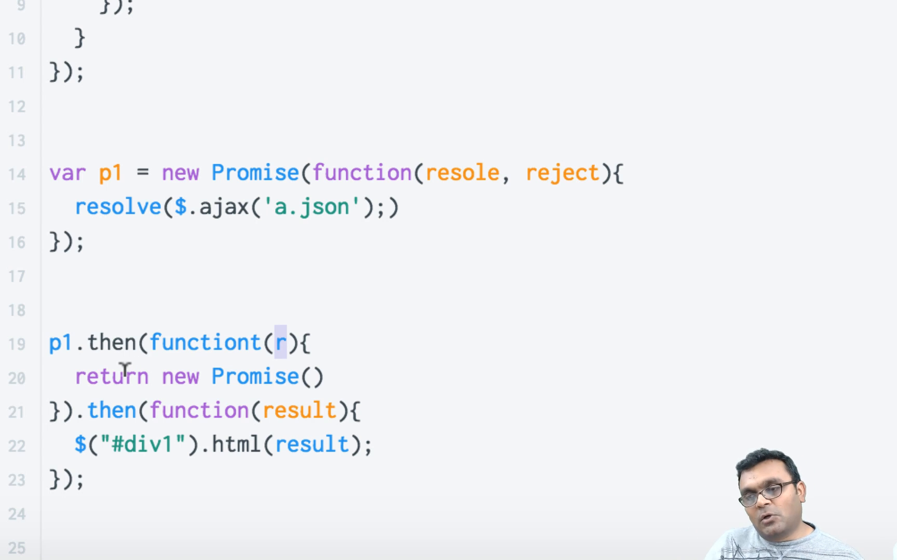
pyautogui.moveTo(17, 400)
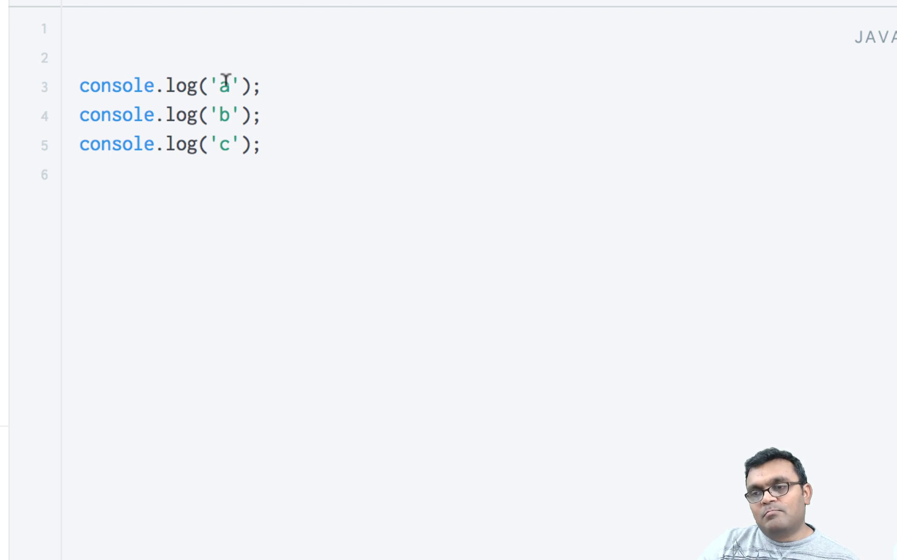
pyautogui.moveTo(227, 144)
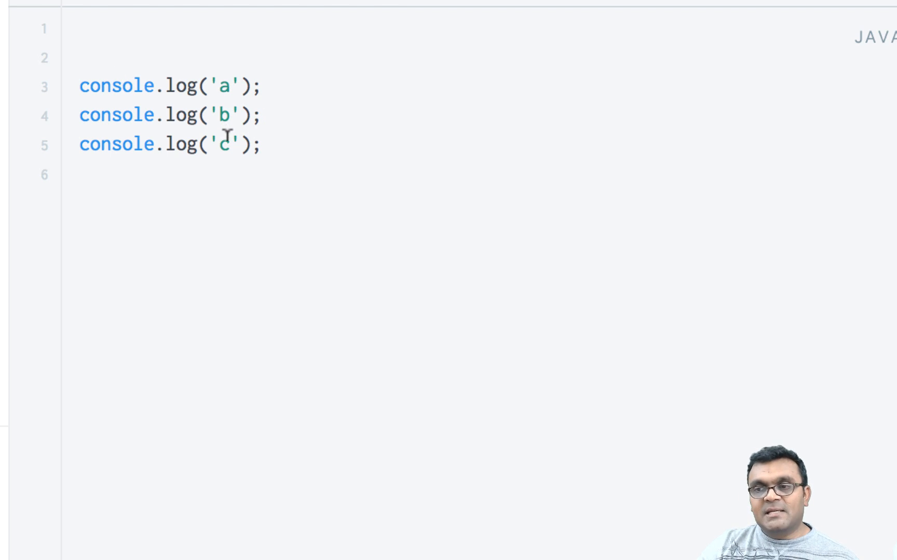
pyautogui.moveTo(278, 85)
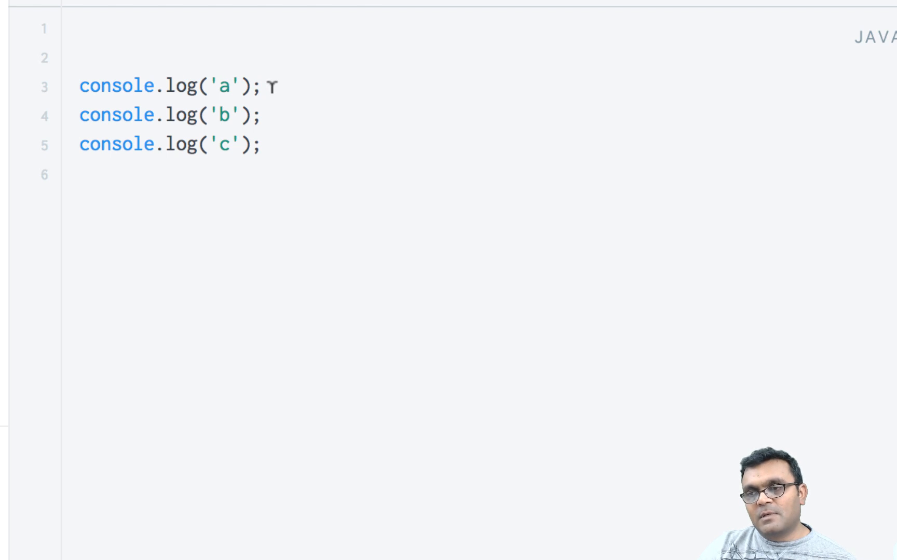
# Step: Wrap console.log('a') in setTimeout(function(){ ... }, 0); above the 'b' and 'c' logs
pyautogui.press('Enter')
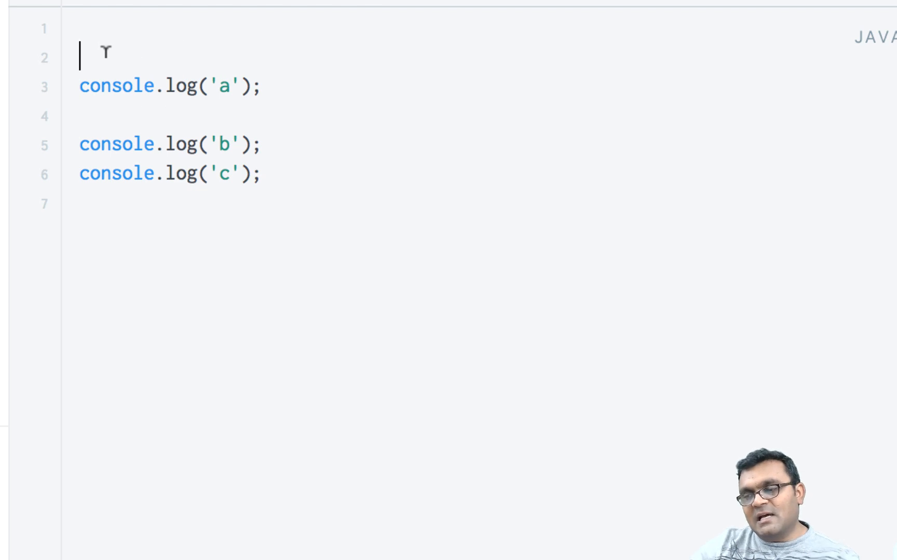
pyautogui.write('setTimeout(fun')
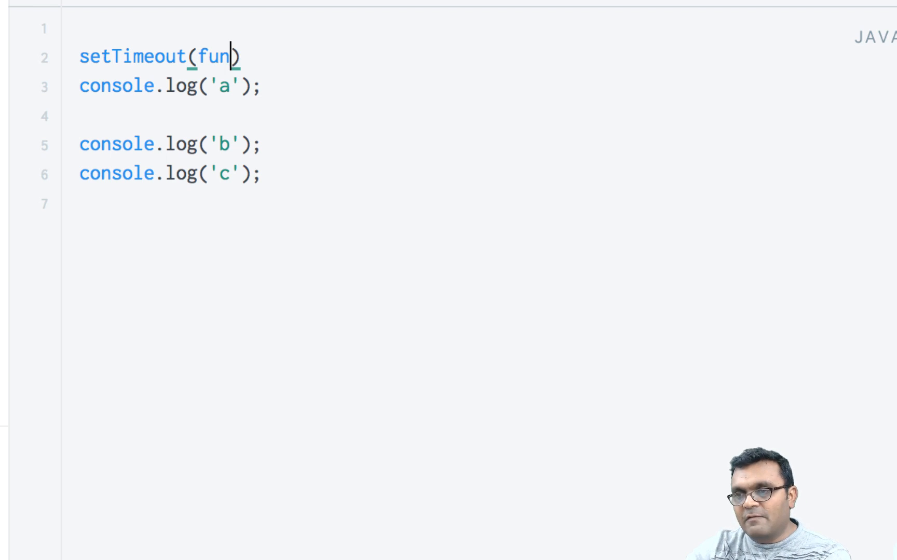
pyautogui.write('ction()')
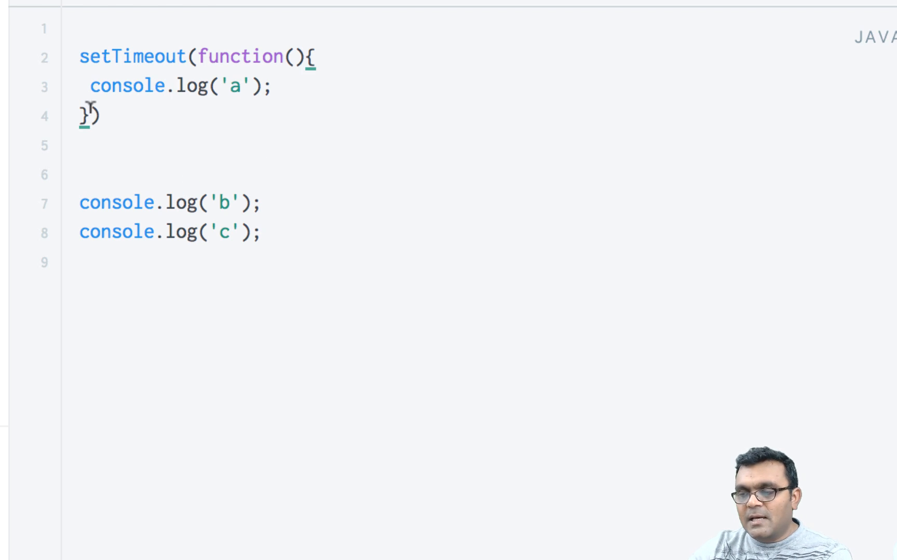
pyautogui.write(',')
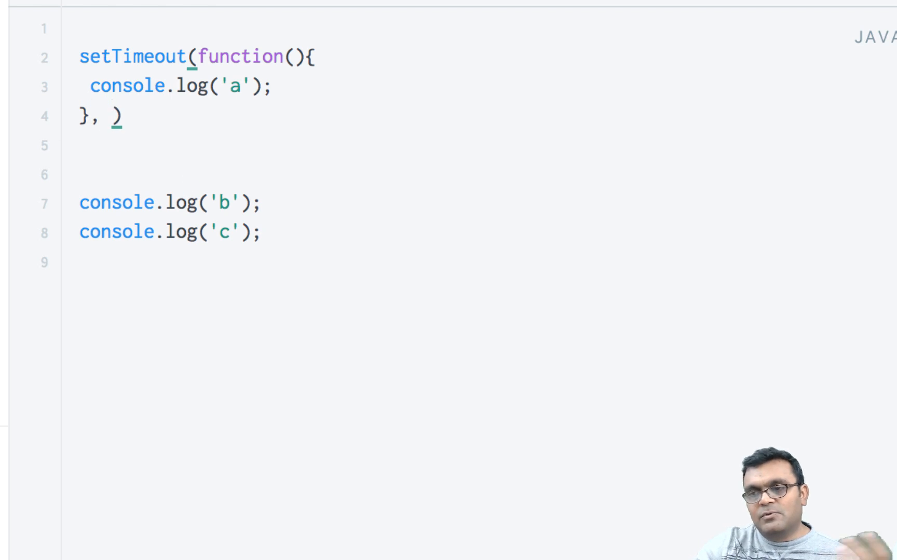
pyautogui.write('0);')
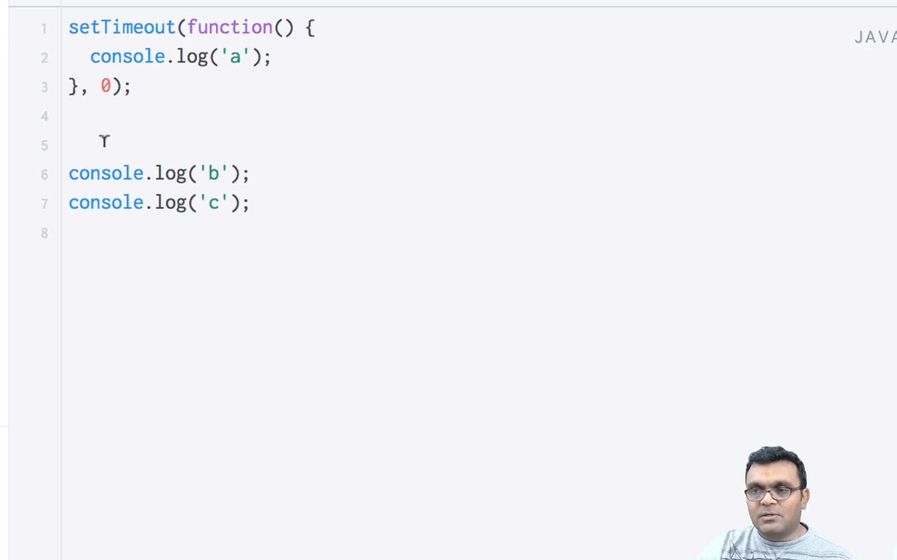
pyautogui.moveTo(169, 17)
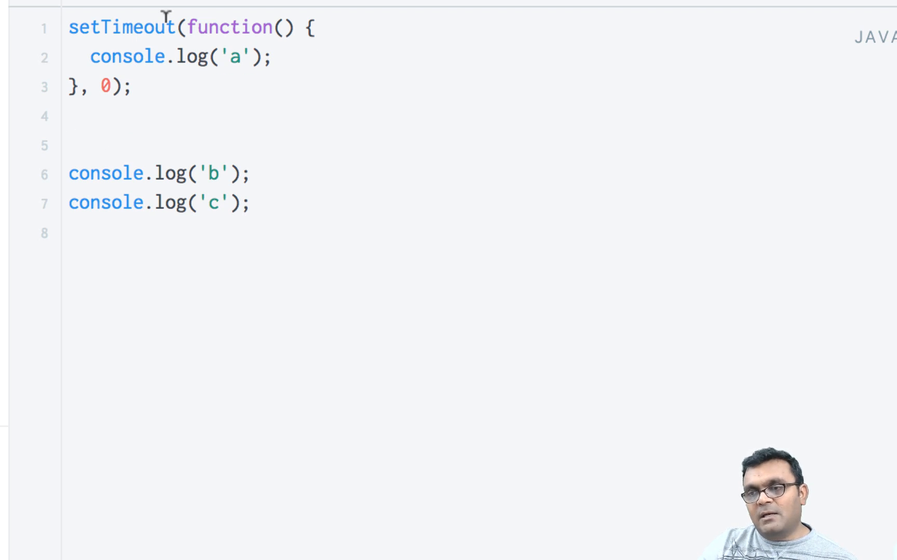
pyautogui.moveTo(165, 160)
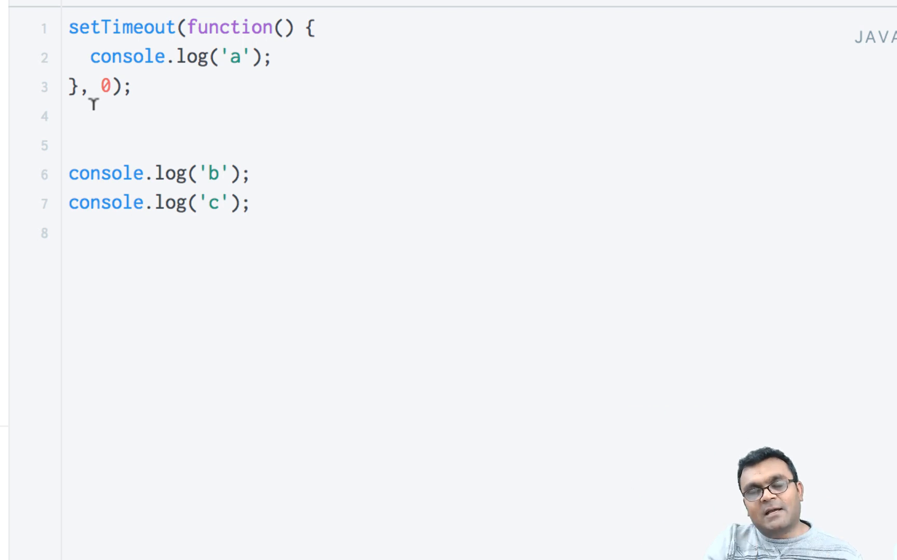
pyautogui.moveTo(142, 249)
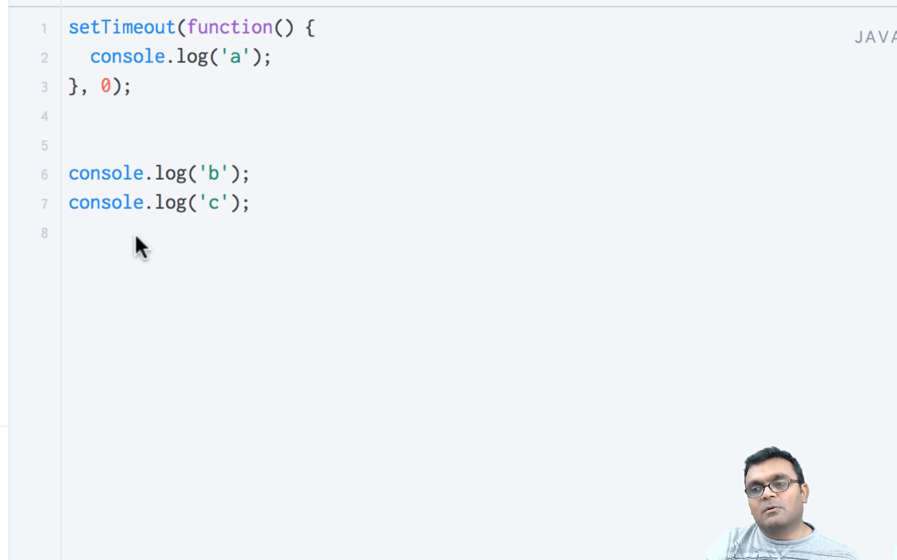
# Step: Delete the setTimeout example, leaving the JavaScript editor empty
pyautogui.click(257, 203)
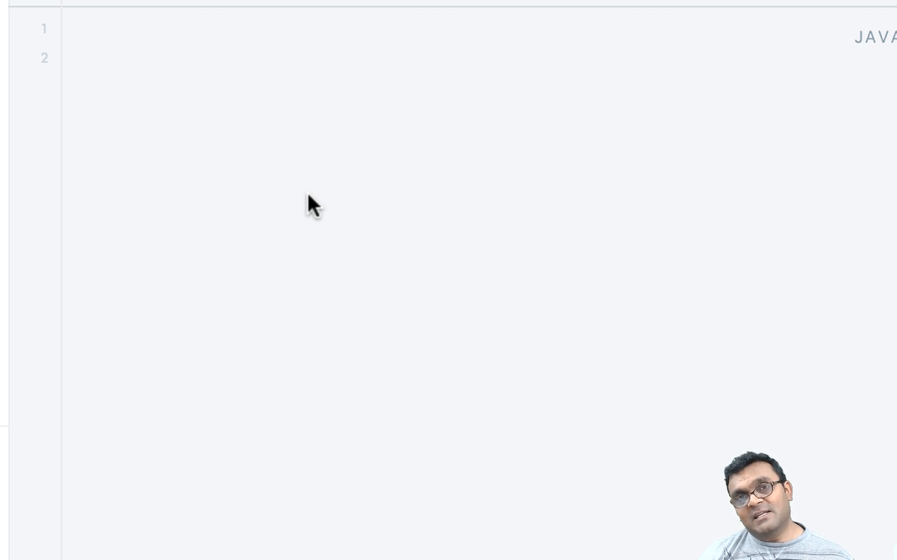
# Step: Declare let obj = function(){ holding a private let i = 0
pyautogui.write('let')
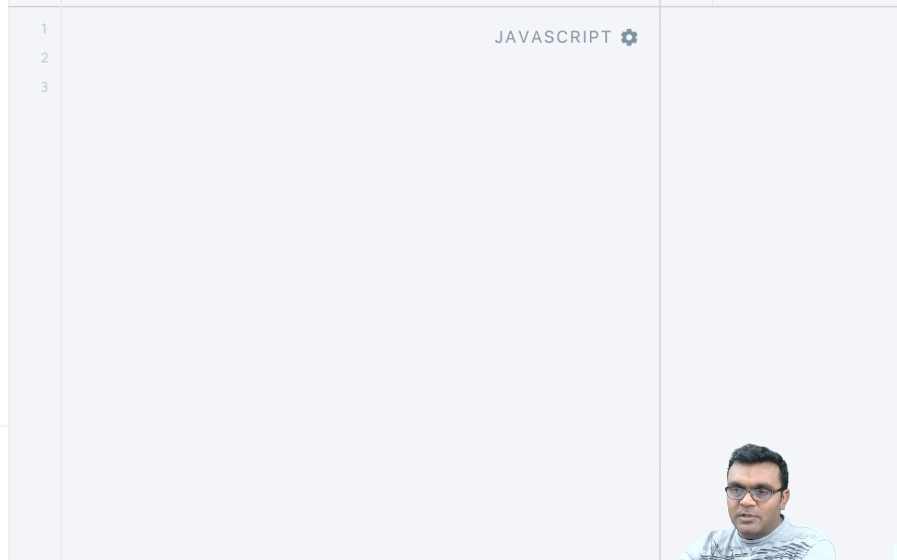
pyautogui.write('let')
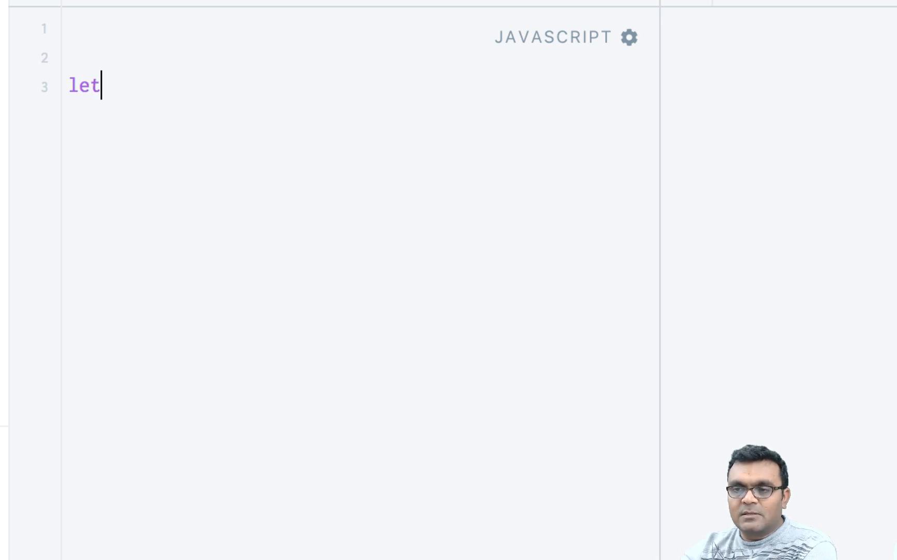
pyautogui.write('obj = funciton')
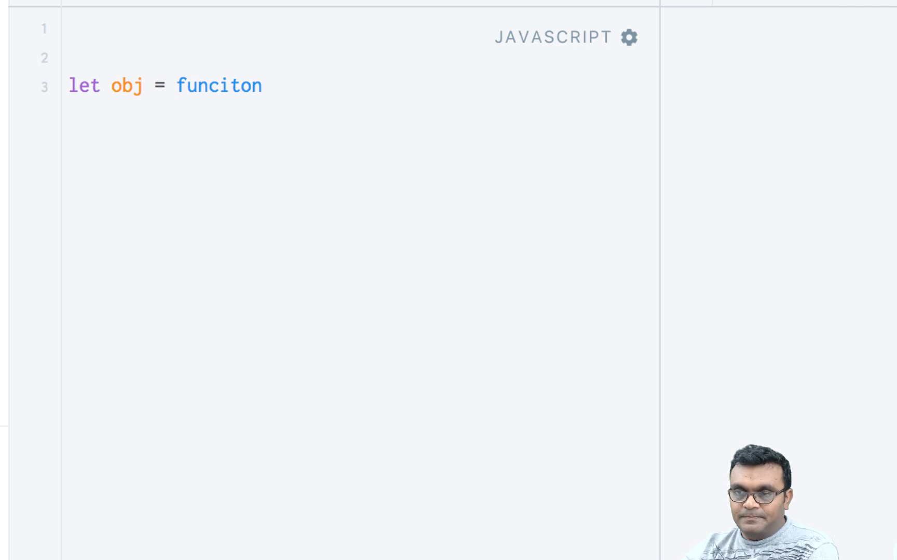
pyautogui.write('function(){')
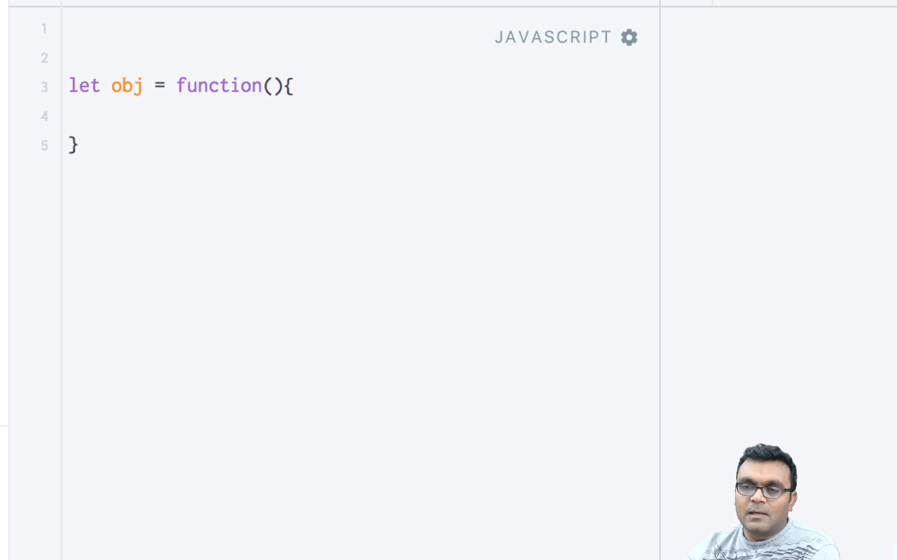
pyautogui.write('le')
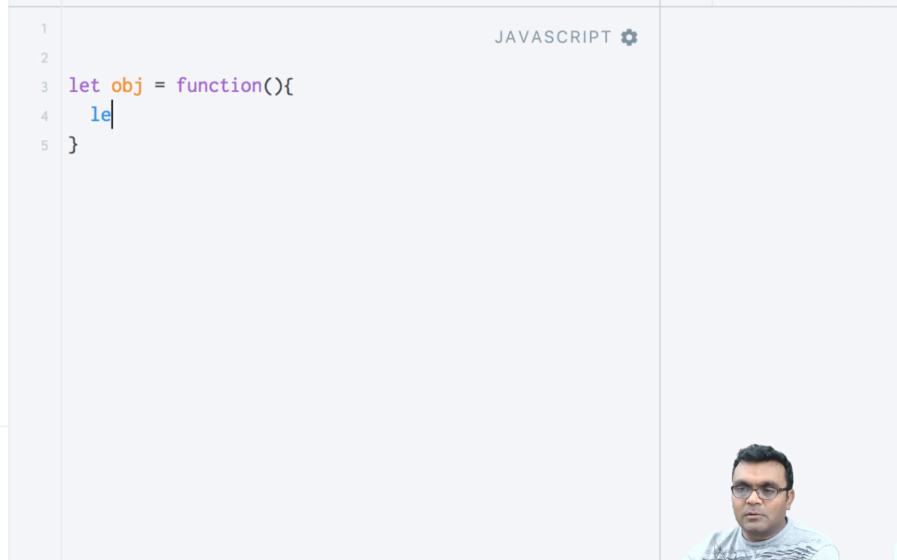
pyautogui.write('t i = 0;')
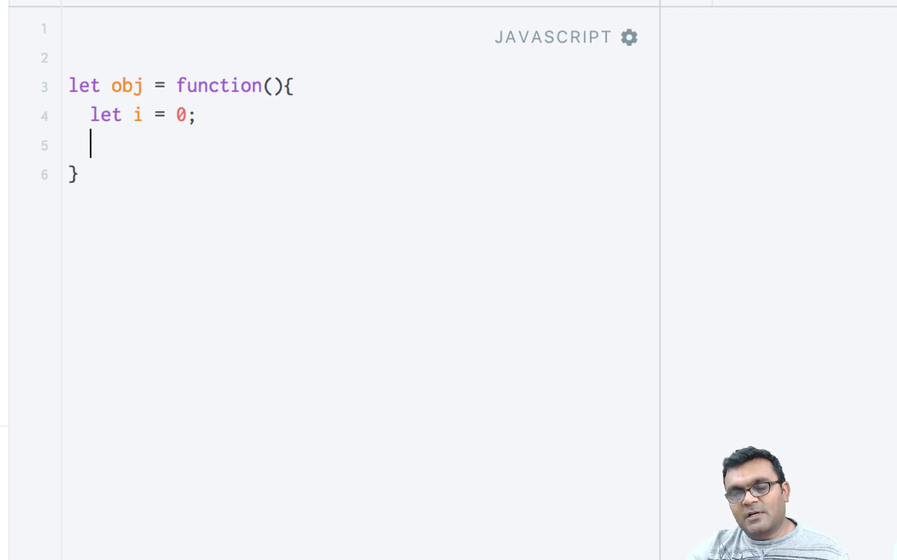
pyautogui.press('Enter')
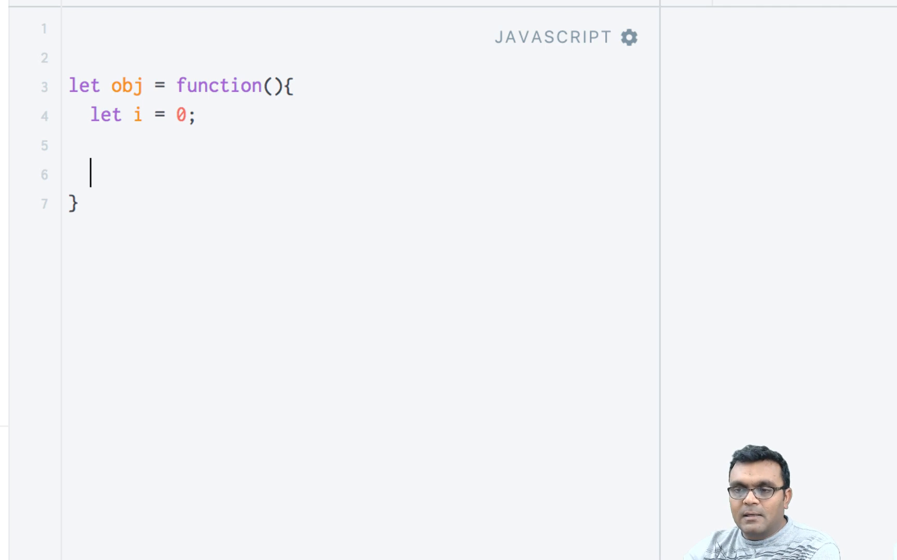
# Step: Return an object with setI(k) assigning i = k and getI() returning i
pyautogui.write('return')
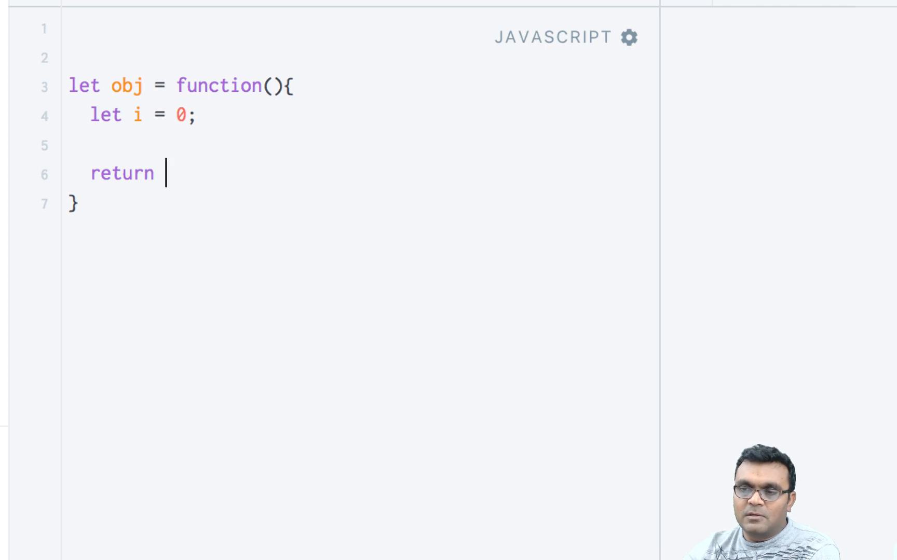
pyautogui.write('{')
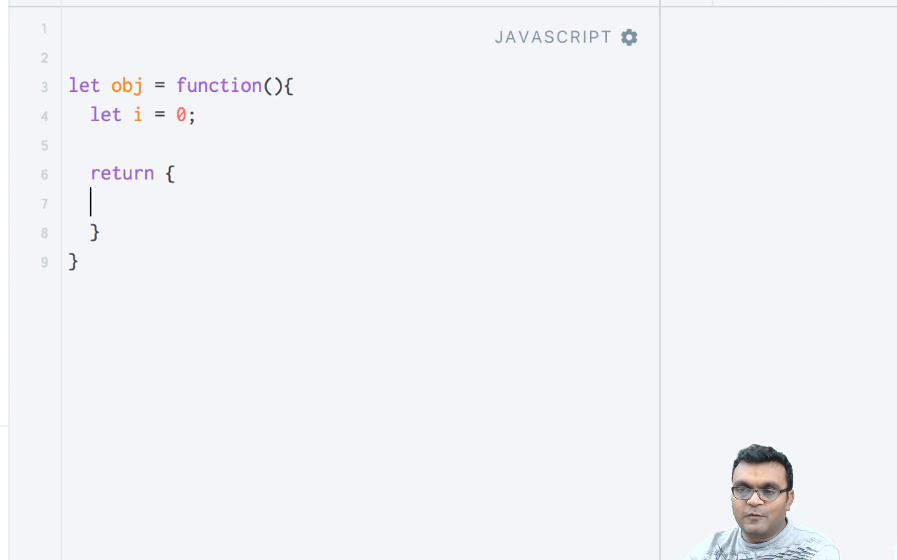
pyautogui.write('s')
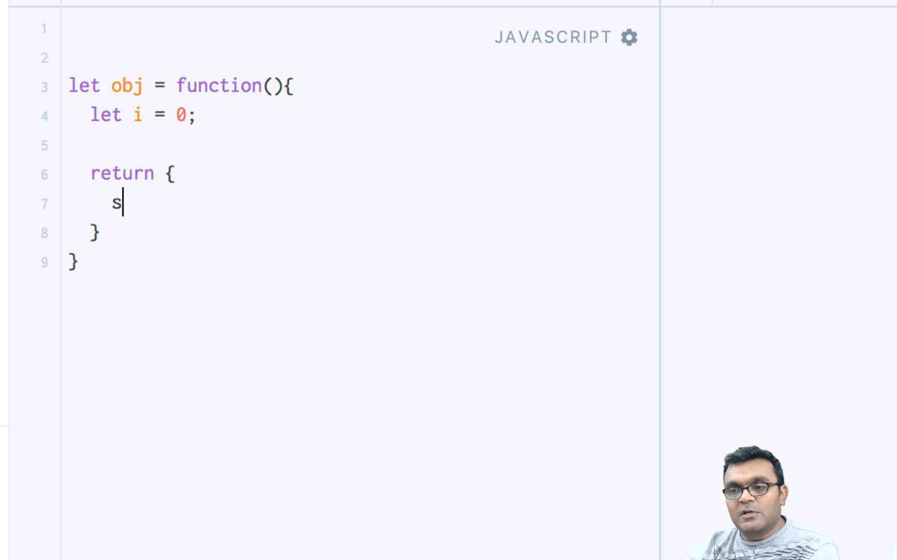
pyautogui.write('etI()')
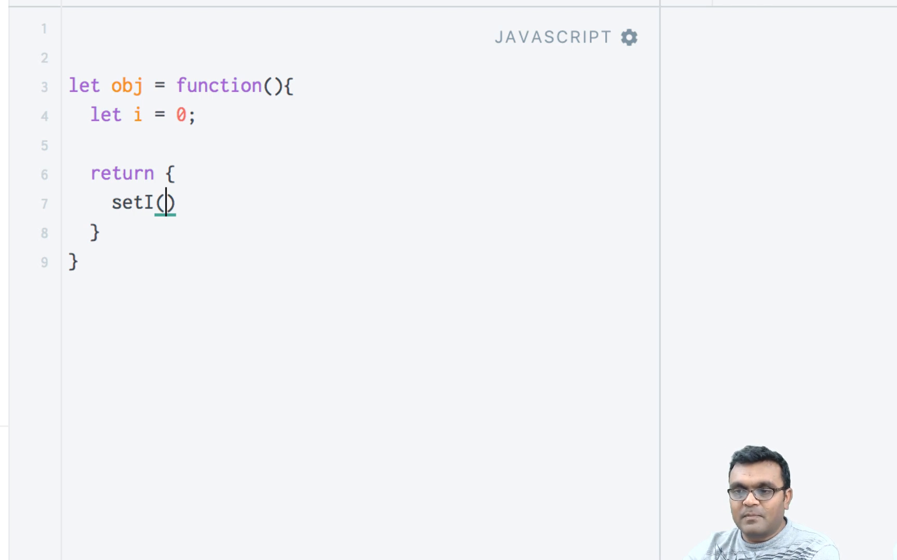
pyautogui.write('k')
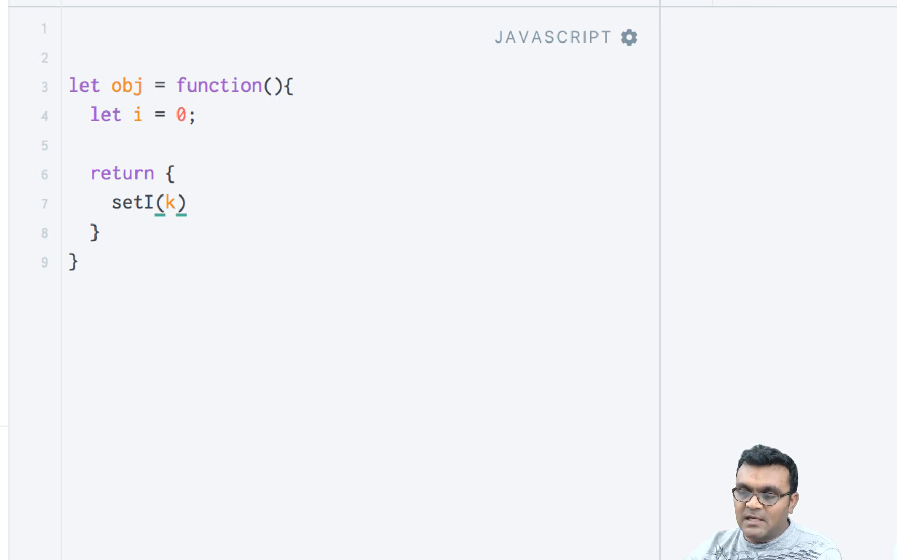
pyautogui.write('{')
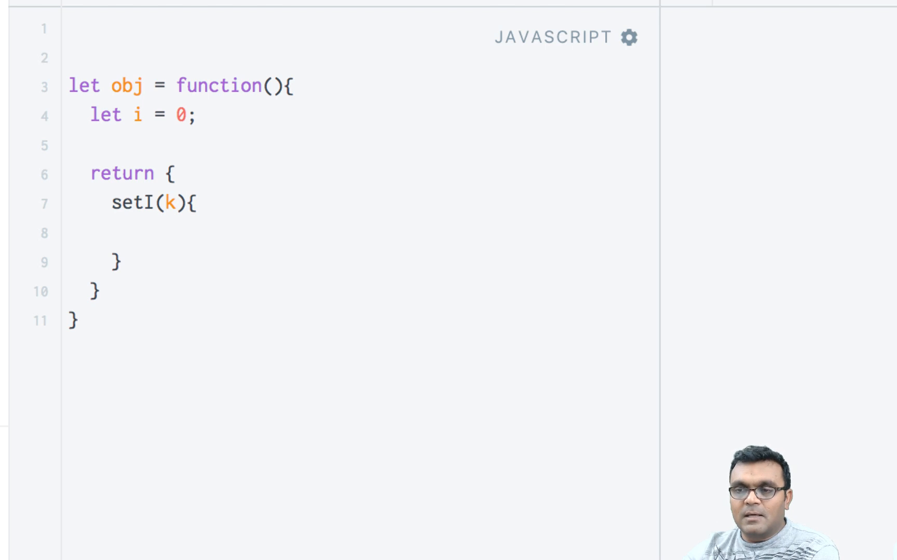
pyautogui.write('i =')
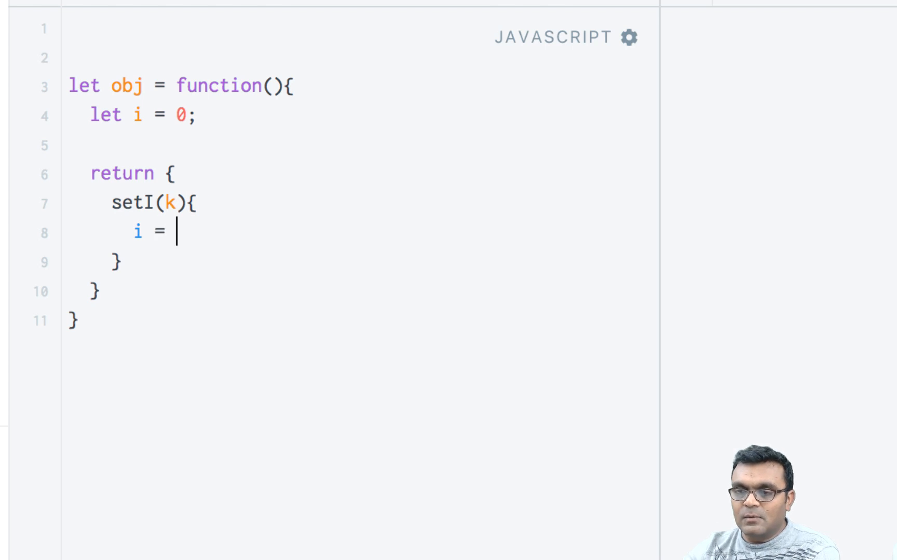
pyautogui.write('k;')
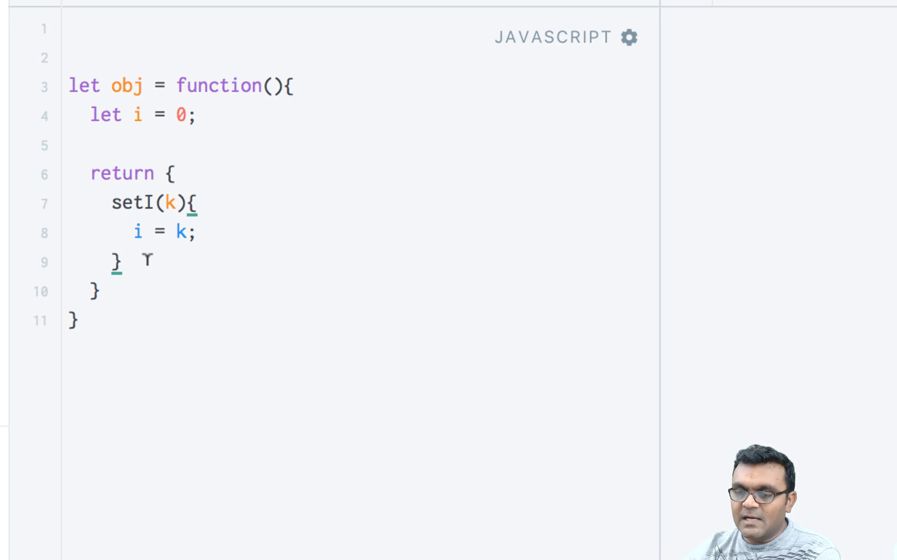
pyautogui.write(',')
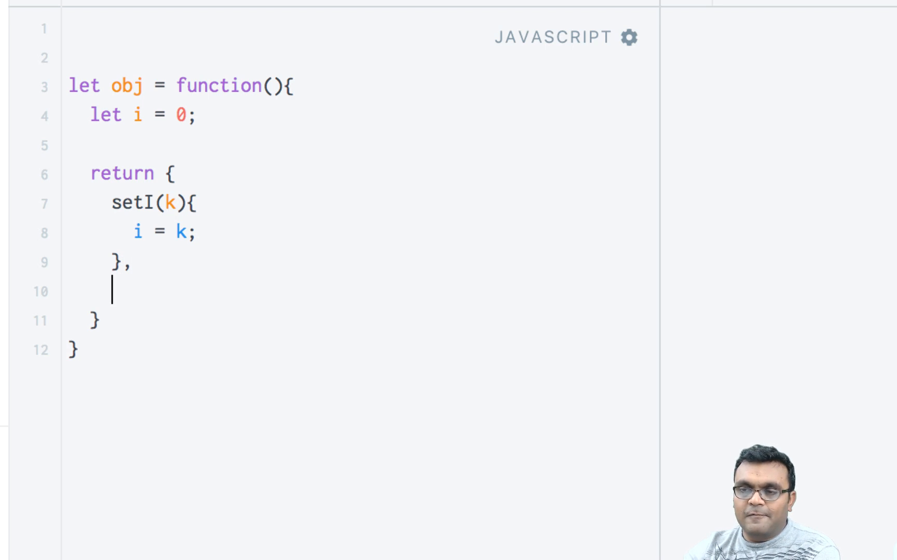
pyautogui.write('get')
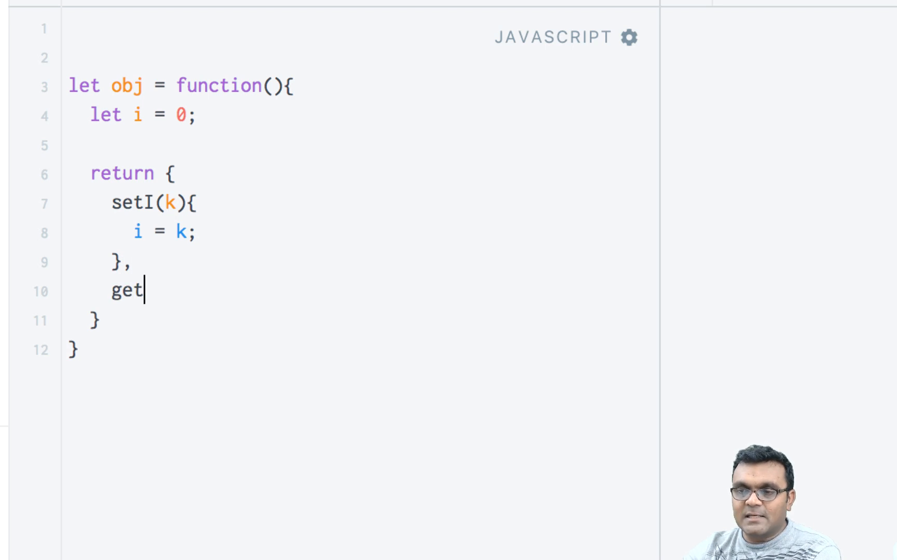
pyautogui.write('I() {')
pyautogui.write('return i;')
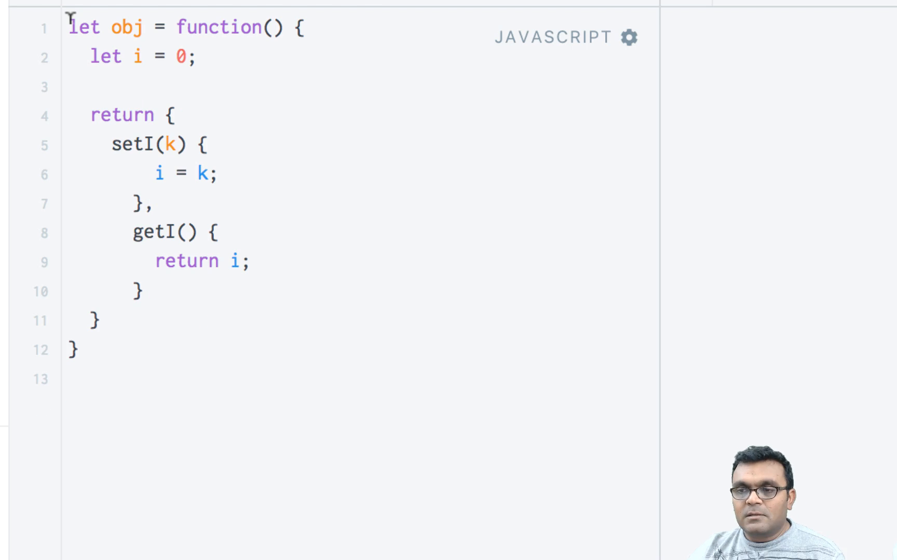
pyautogui.moveTo(142, 55)
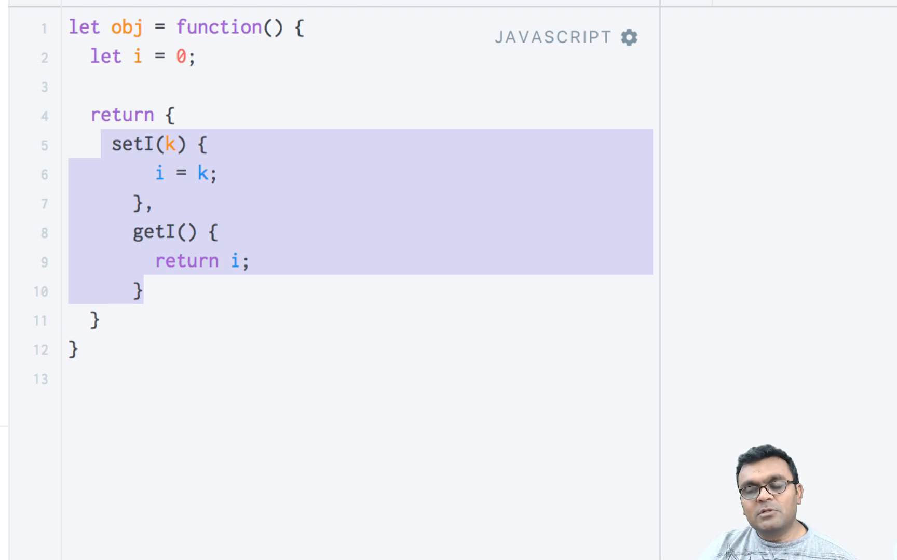
pyautogui.click(136, 57)
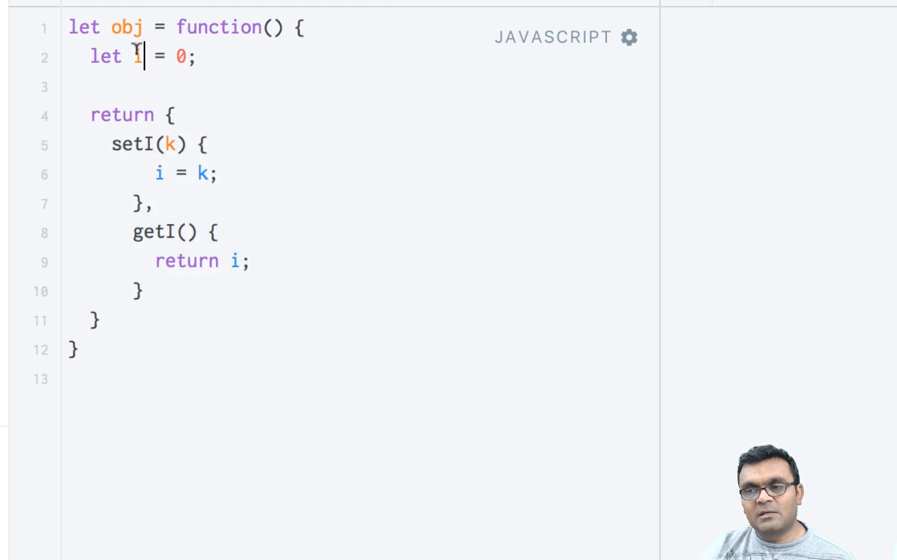
pyautogui.doubleClick(136, 56)
pyautogui.write(';')
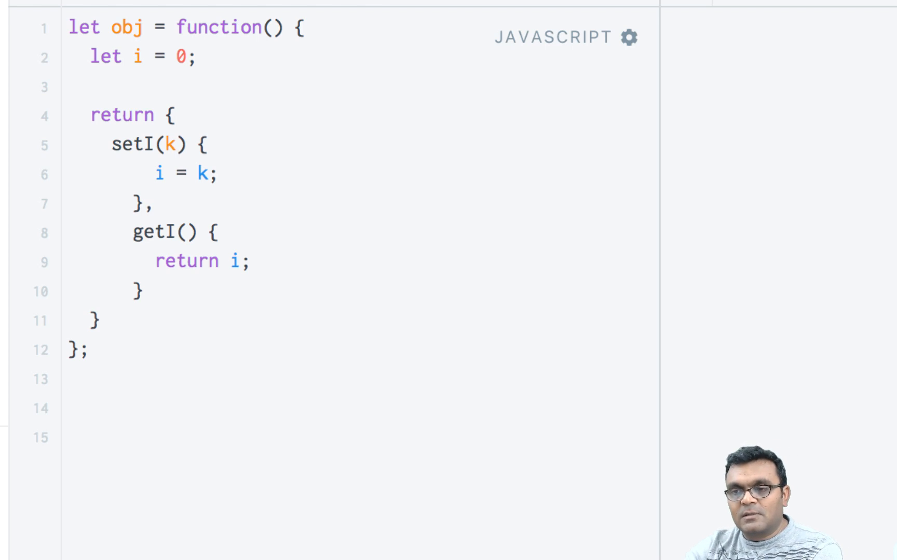
# Step: Create let x = obj(); and call x.setI(2);
pyautogui.write('let')
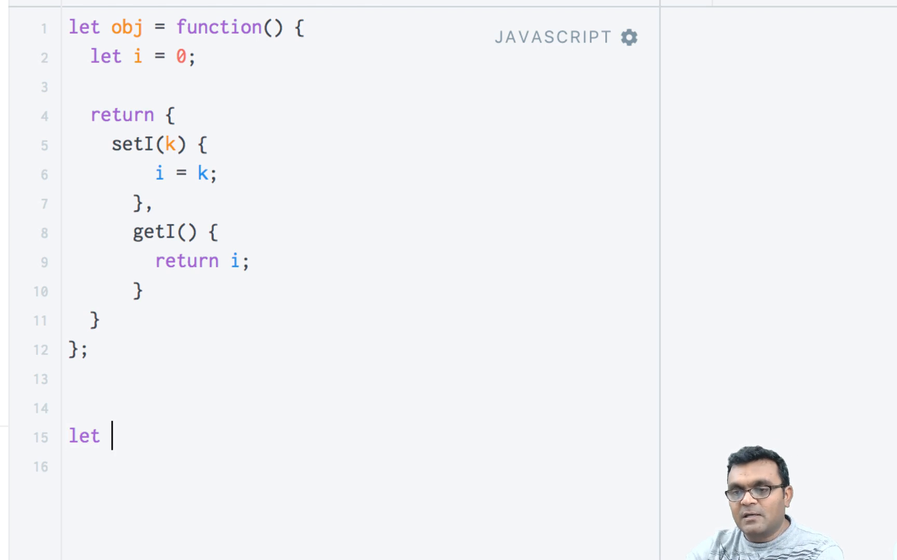
pyautogui.write('x =')
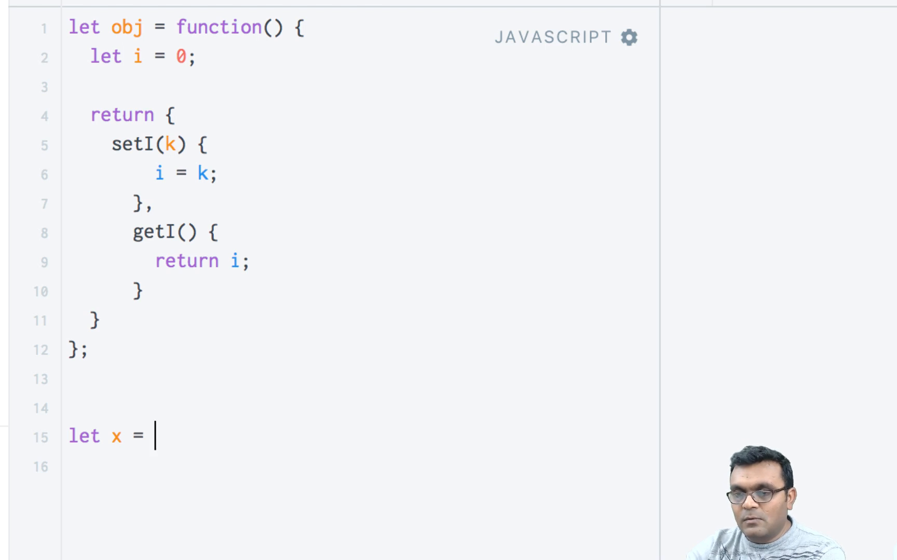
pyautogui.write('obj')
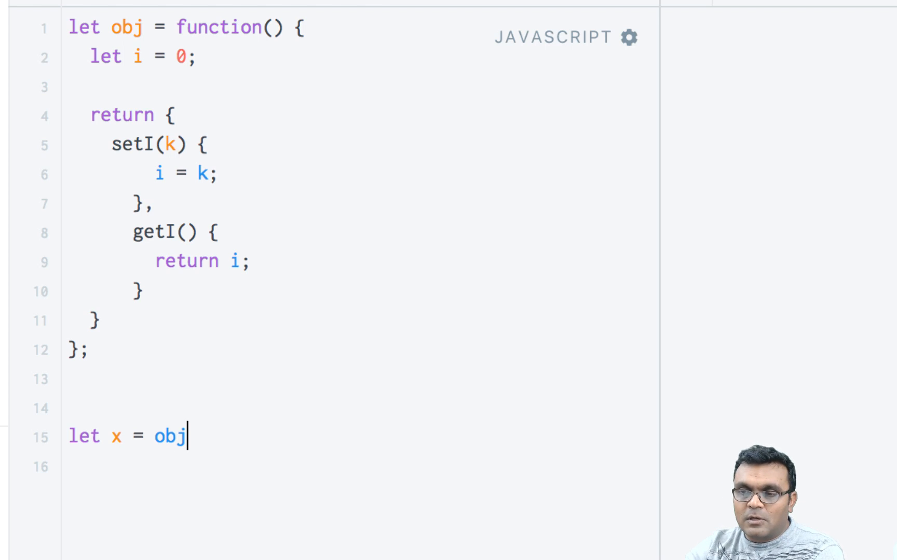
pyautogui.write('();')
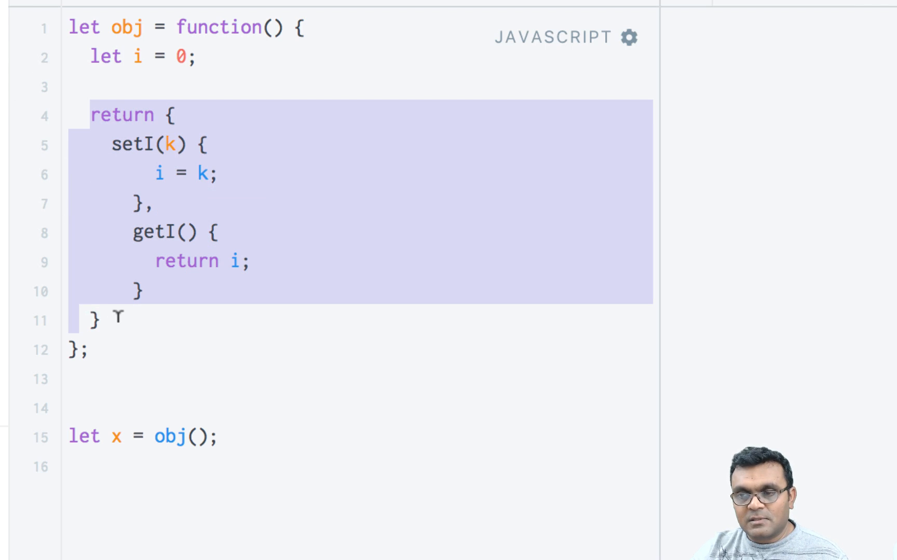
pyautogui.click(220, 436)
pyautogui.write('x.se')
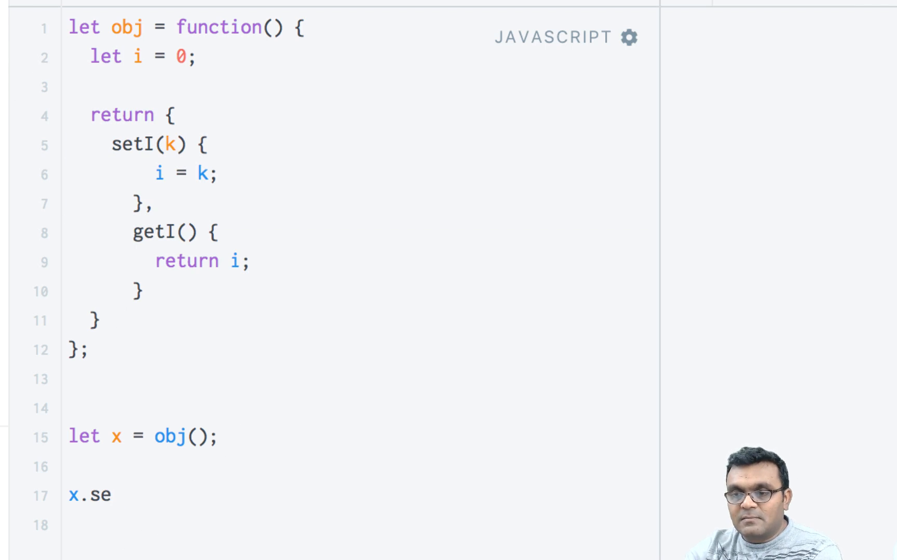
pyautogui.write('tI(2')
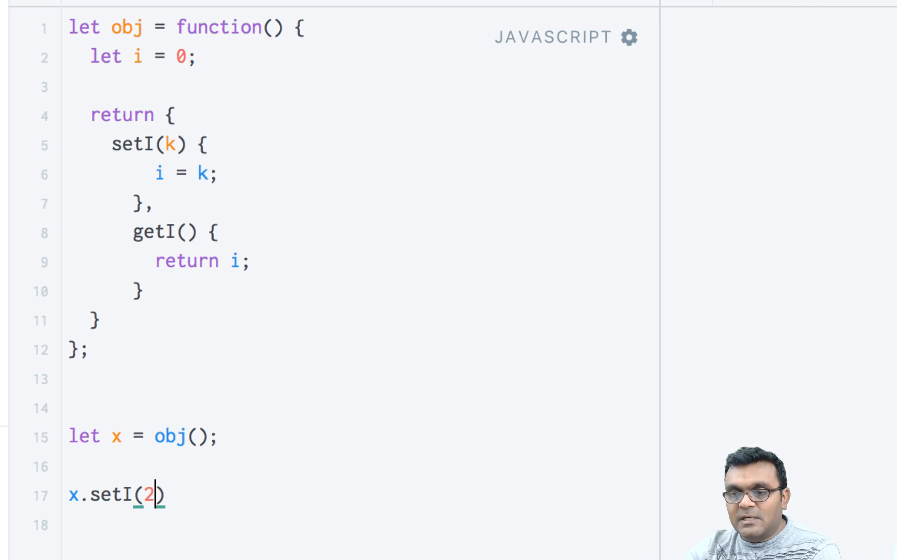
pyautogui.write(');')
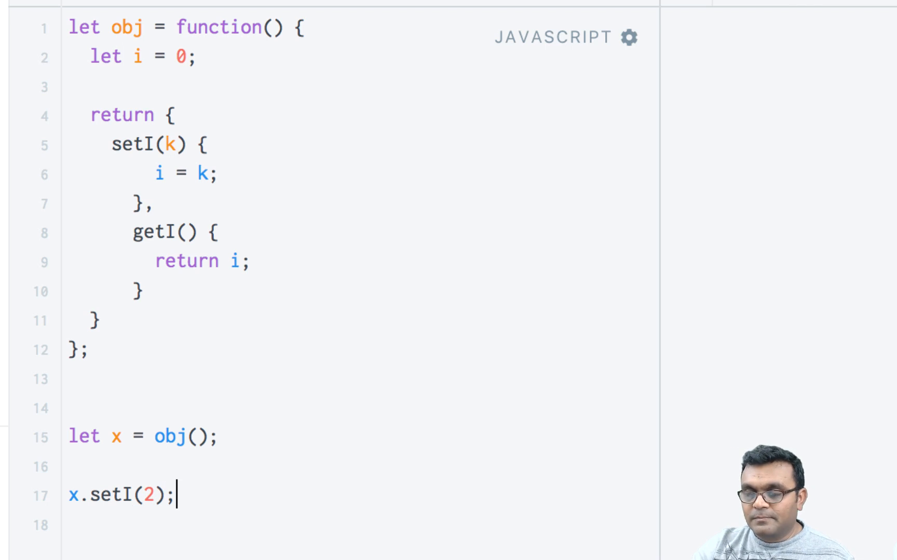
# Step: Log console.log(x.getI()); and add a second call x.setI(4);
pyautogui.write('consol')
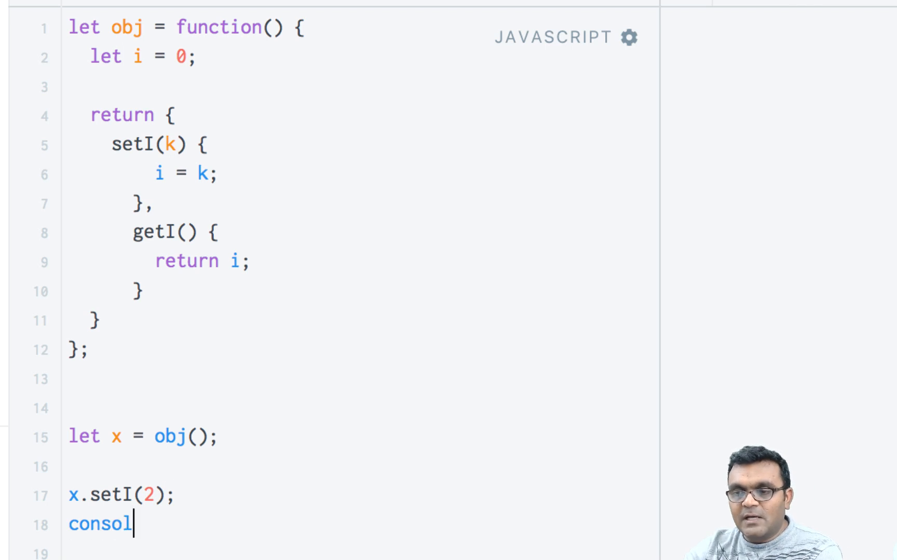
pyautogui.write('e.log(x.getI')
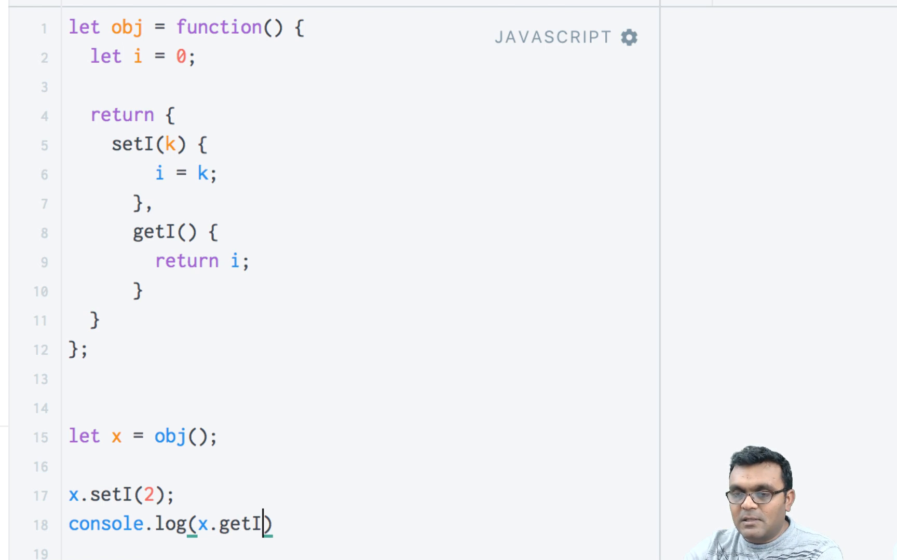
pyautogui.write('()')
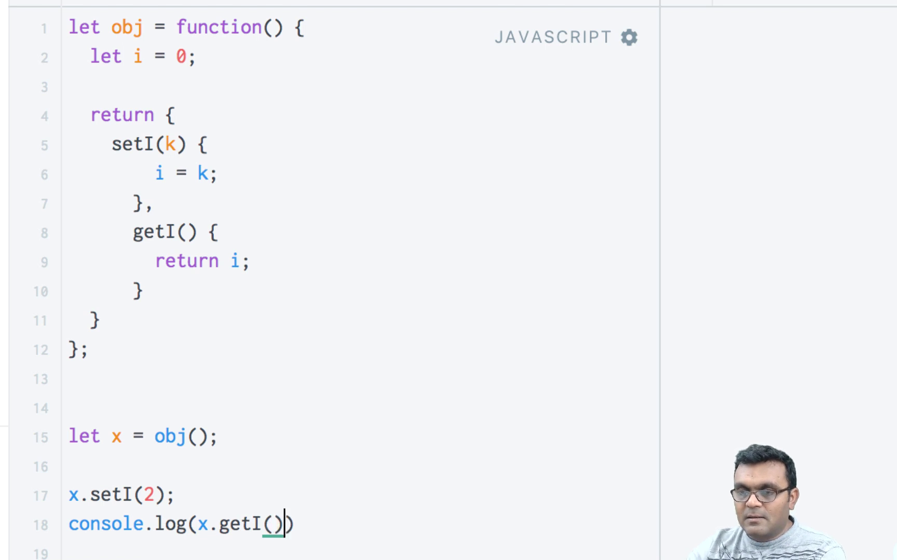
pyautogui.write(';')
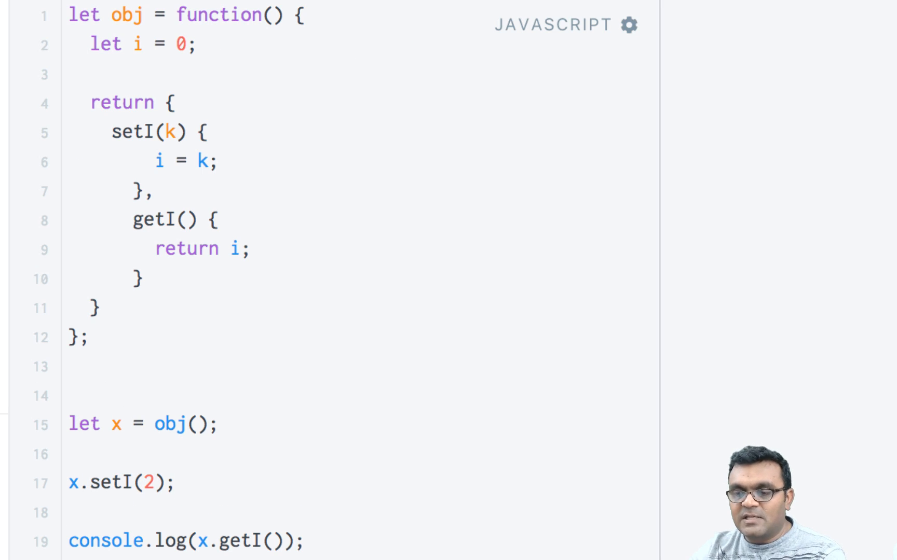
pyautogui.write('x.setI(2);')
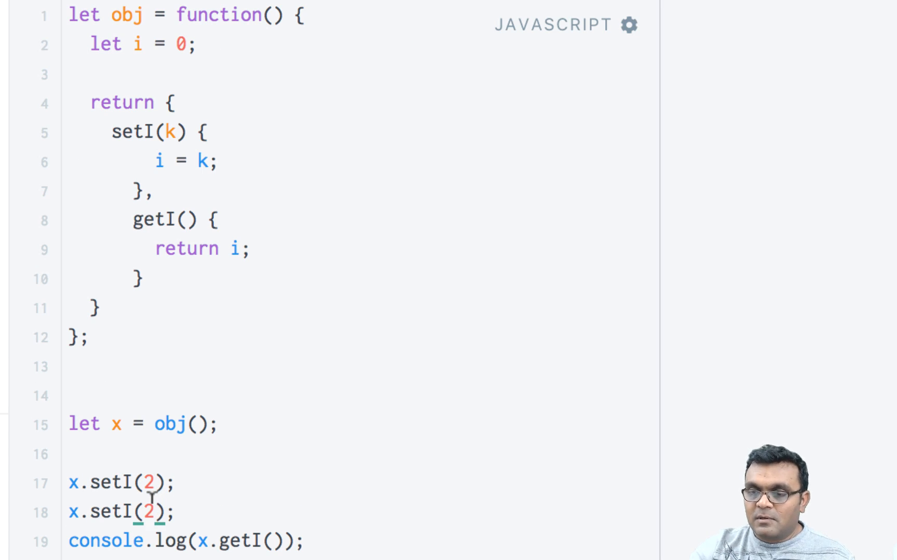
pyautogui.write('4')
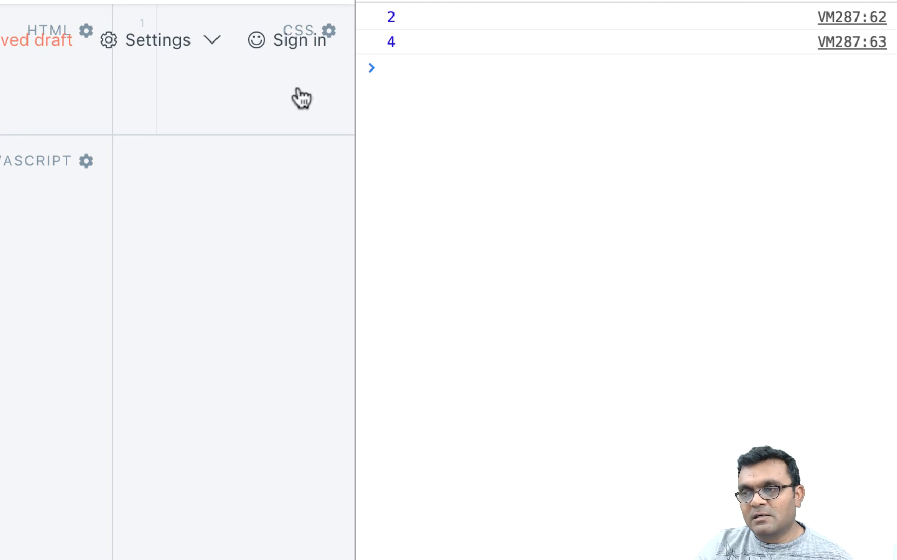
# Step: Expand the logged object and reveal the Closure scope under setI and getI showing i: 4
pyautogui.click(371, 68)
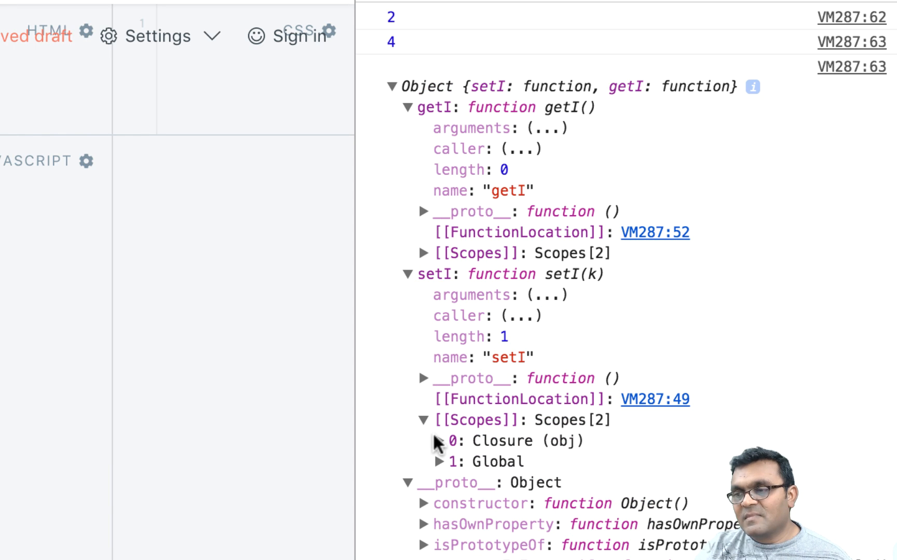
pyautogui.click(438, 441)
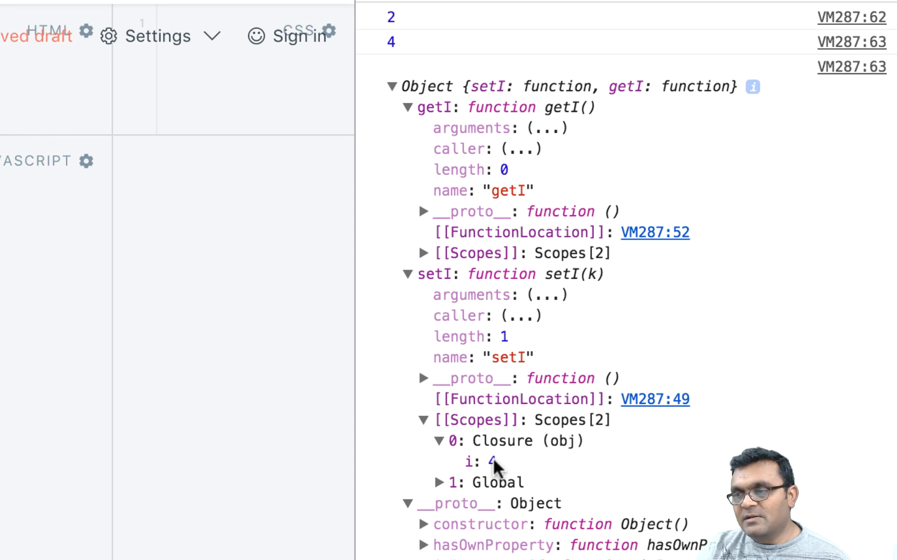
pyautogui.click(425, 253)
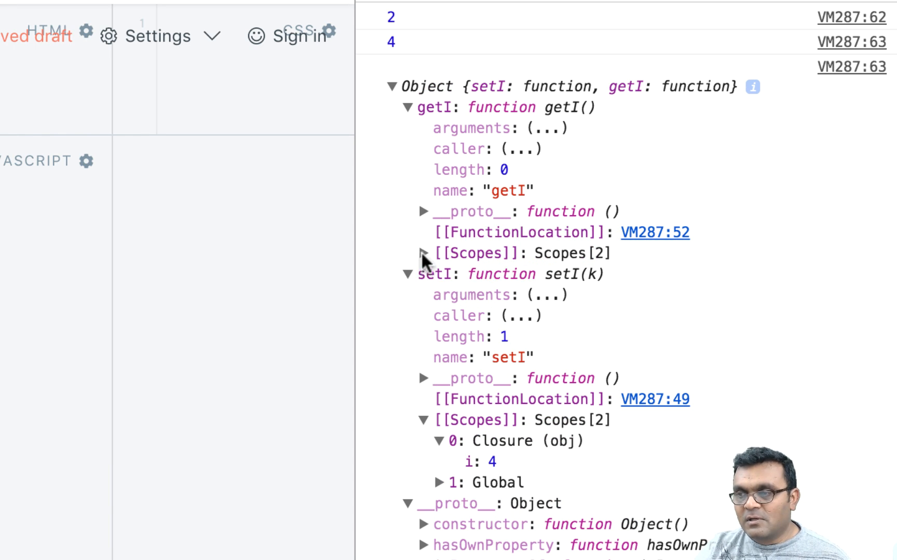
pyautogui.click(424, 253)
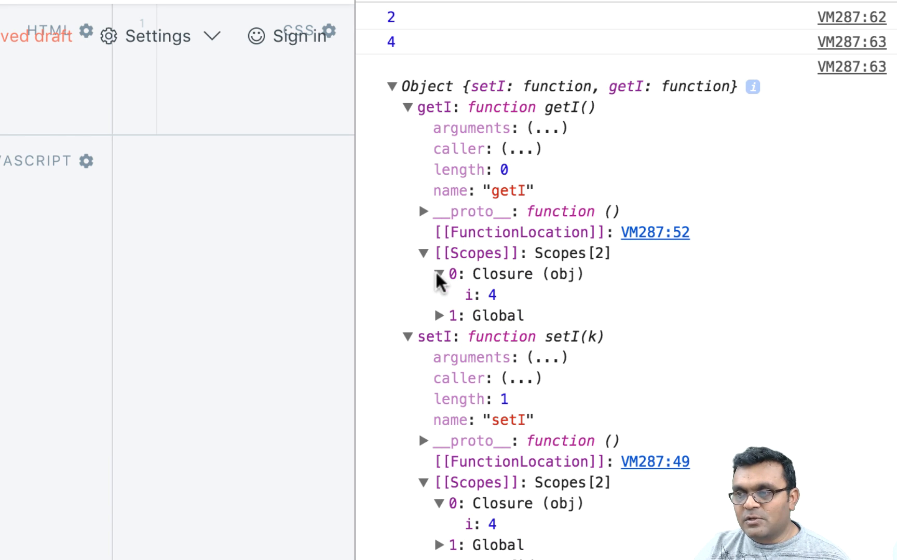
pyautogui.moveTo(440, 280)
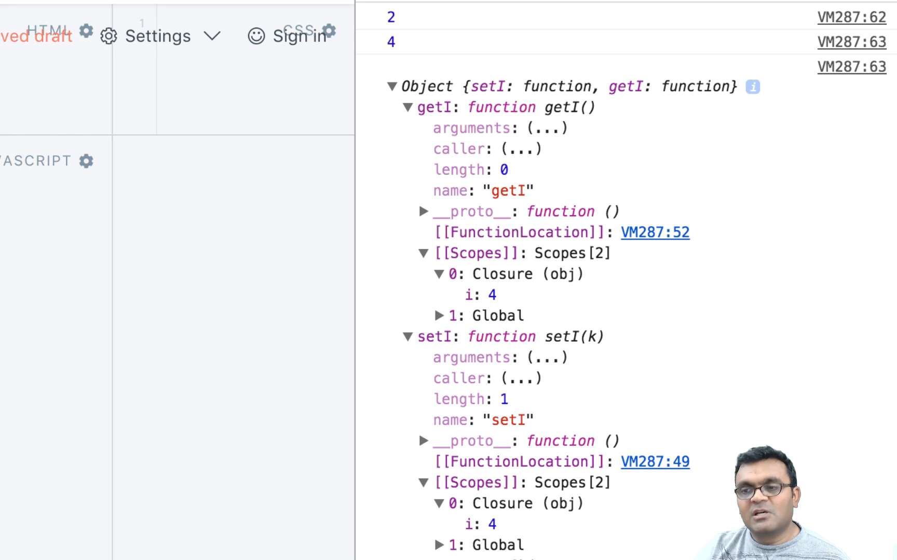
pyautogui.moveTo(520, 274)
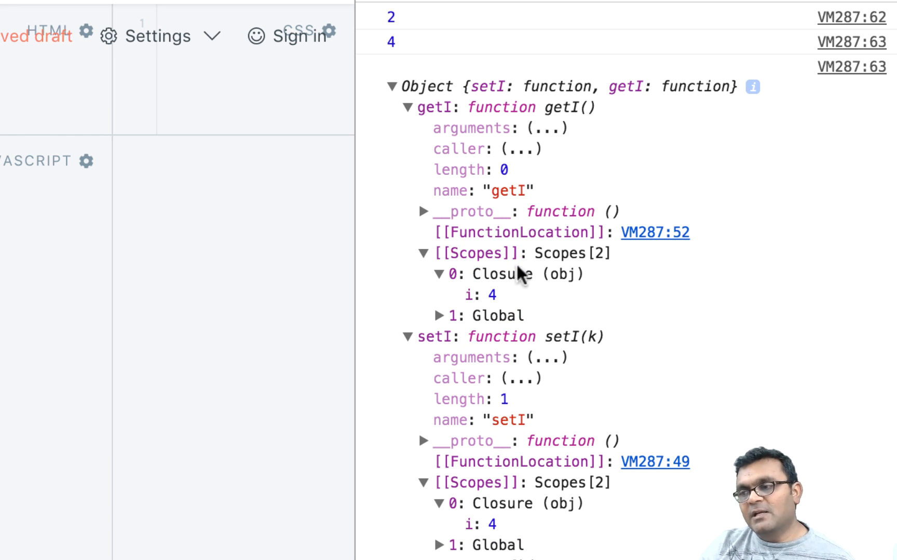
pyautogui.moveTo(506, 529)
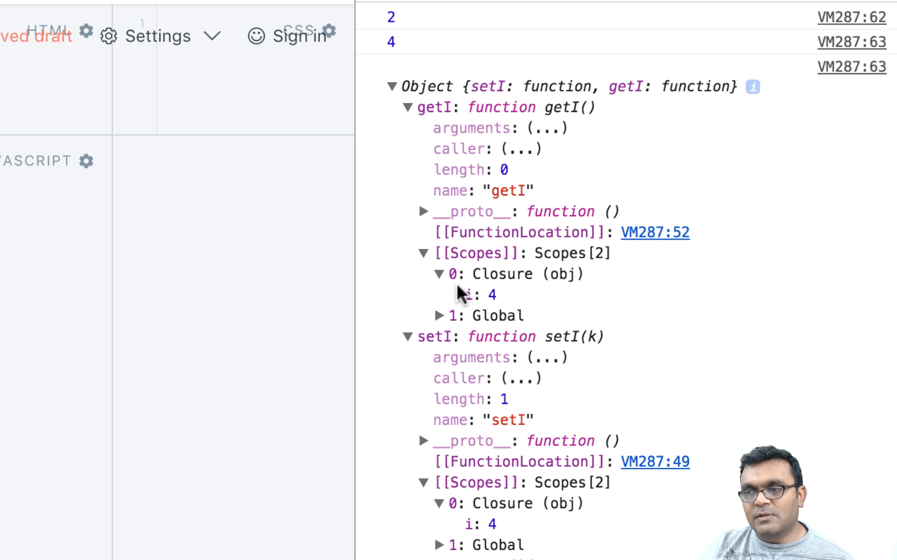
pyautogui.doubleClick(472, 295)
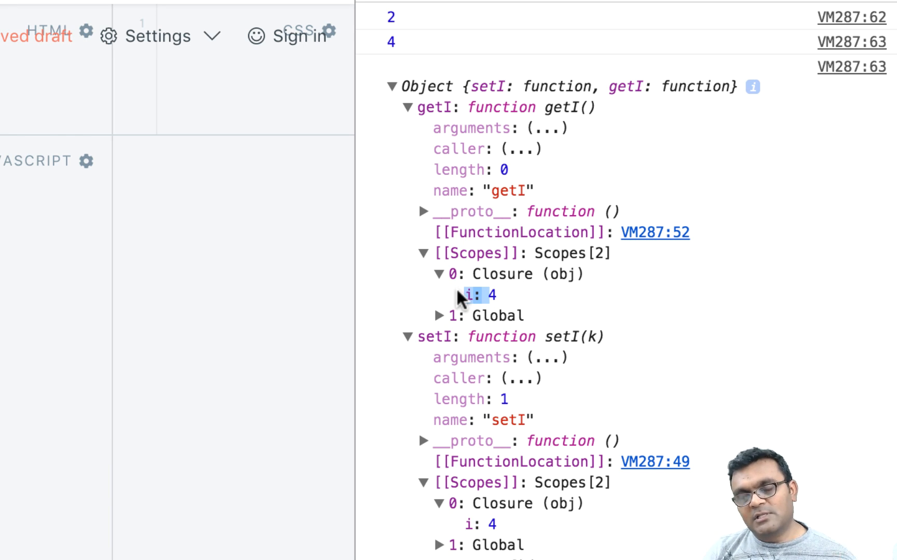